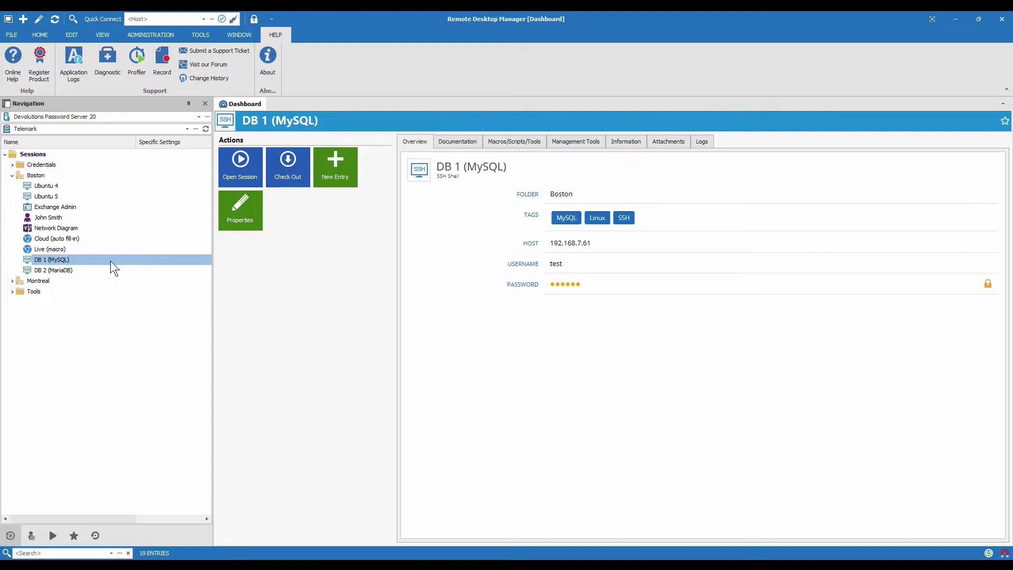
pyautogui.moveTo(89, 265)
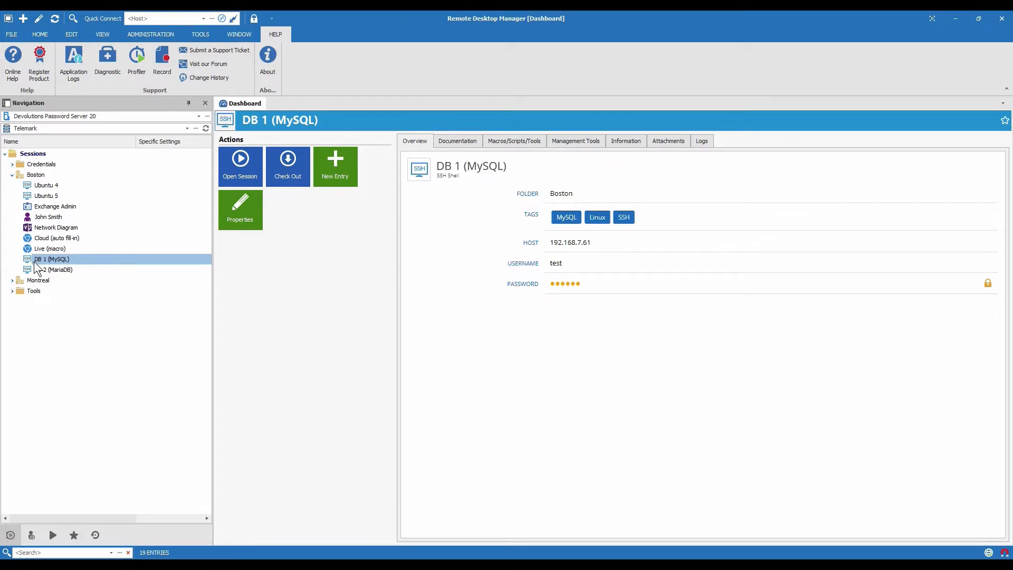
pyautogui.moveTo(83, 267)
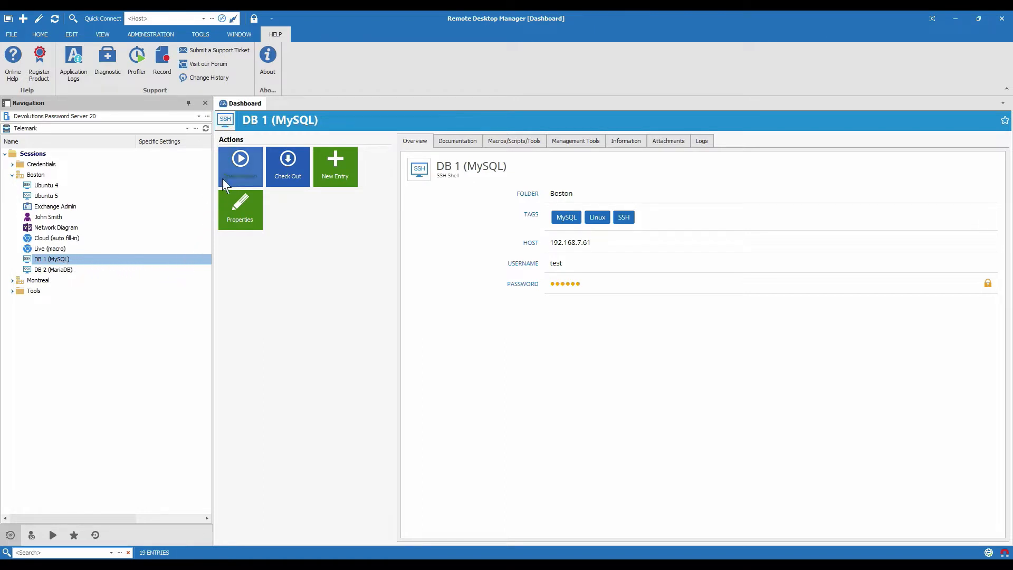
pyautogui.moveTo(240, 165)
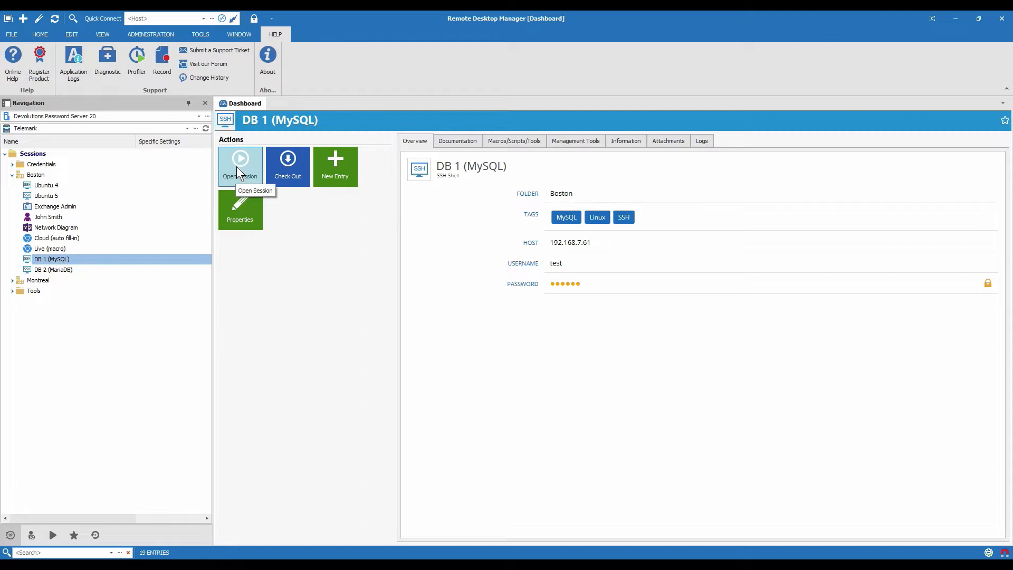
# - Check out DB 1 (MySQL) with the comment 'weekly maintenance' and start its SSH session
pyautogui.click(288, 164)
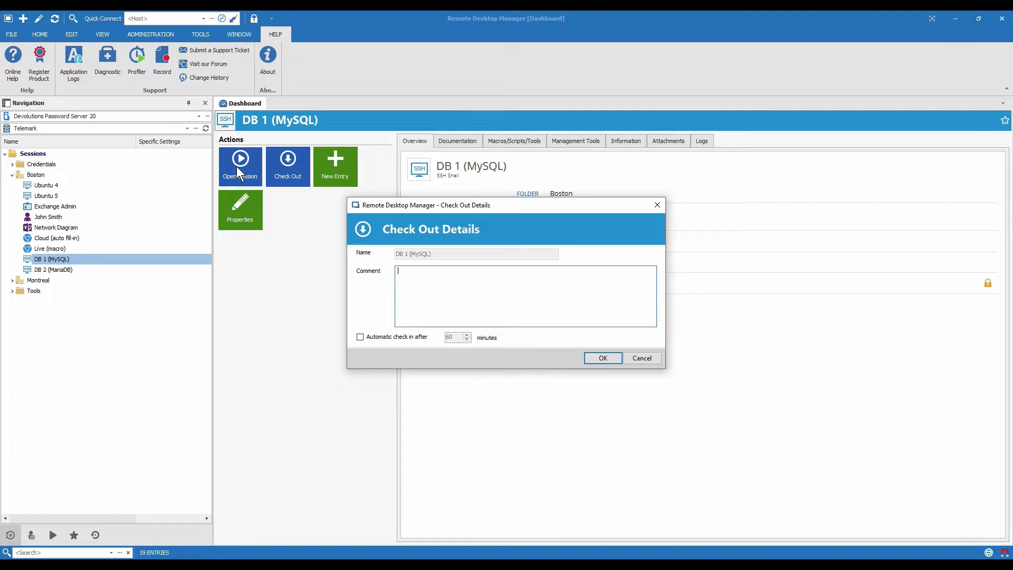
pyautogui.write('w')
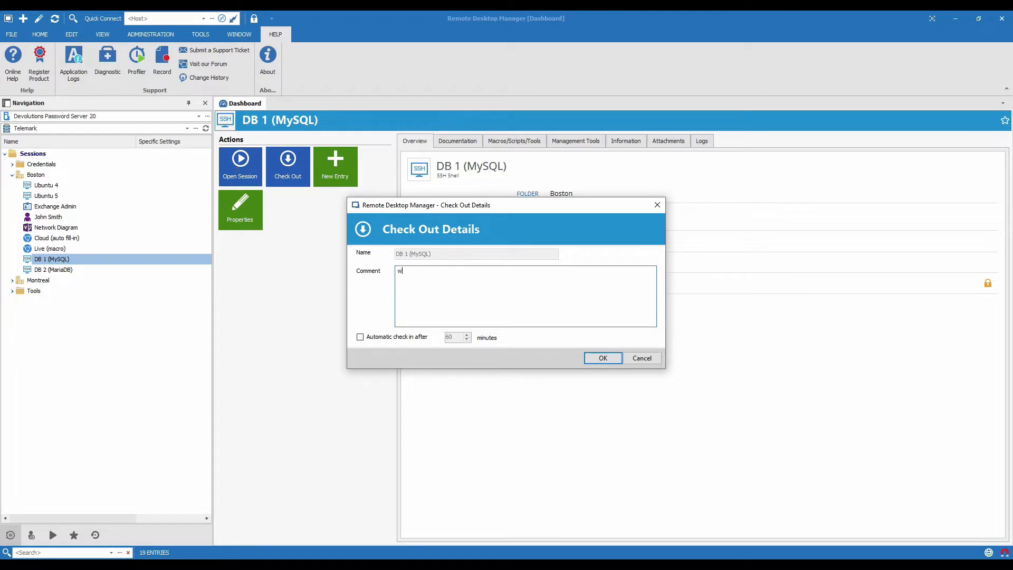
pyautogui.write('eekly ma')
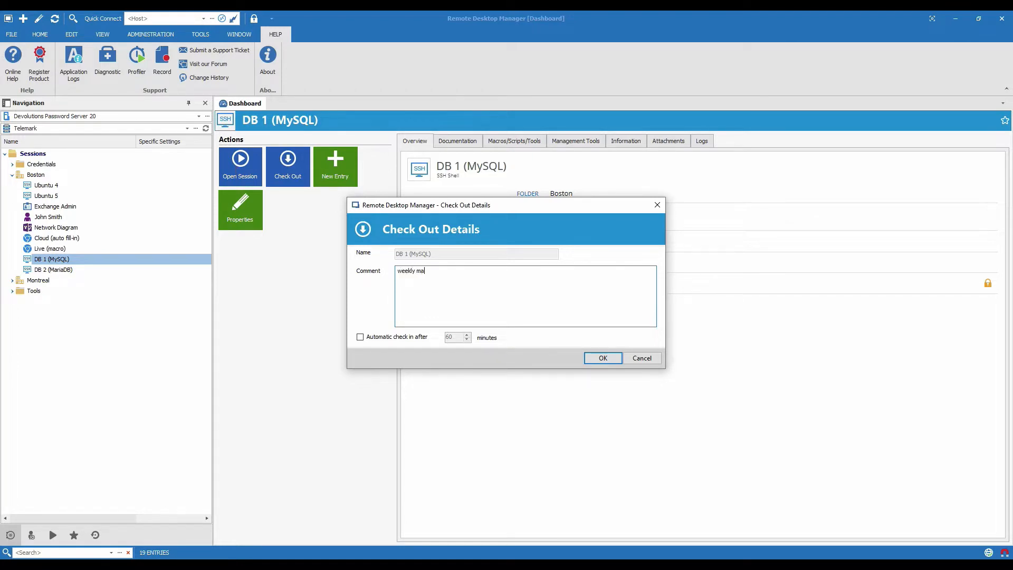
pyautogui.write('intenance')
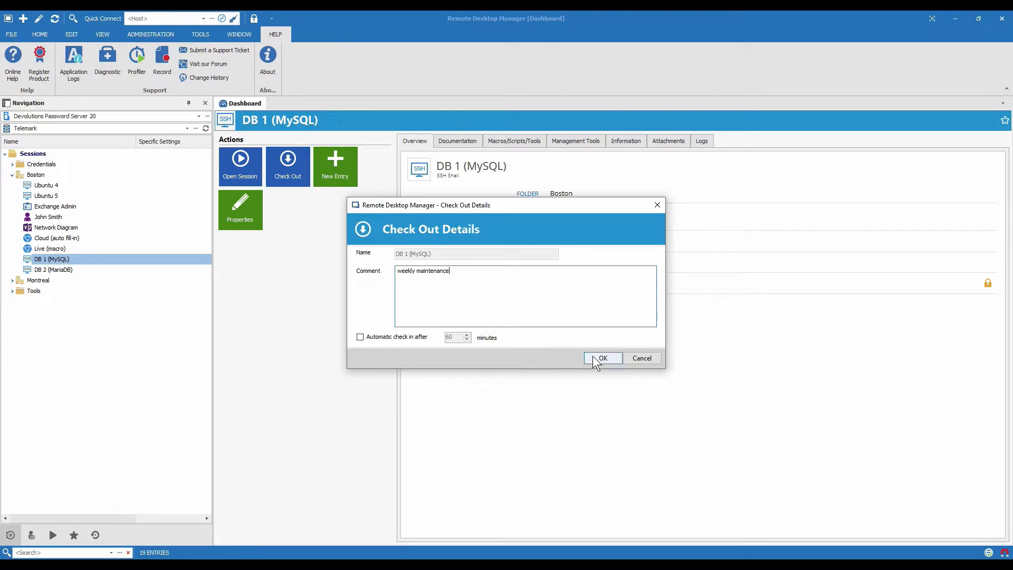
pyautogui.moveTo(606, 365)
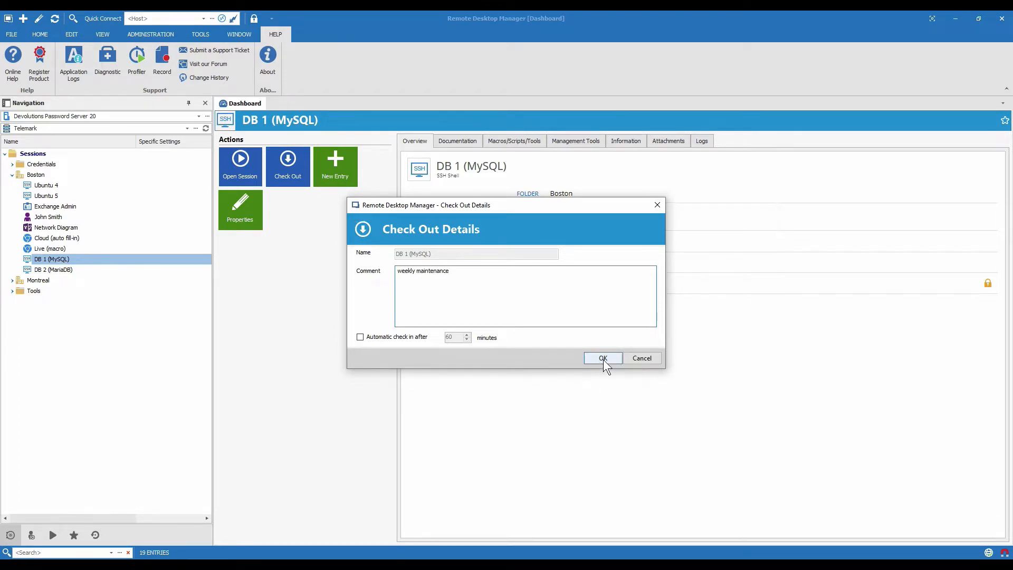
pyautogui.click(602, 359)
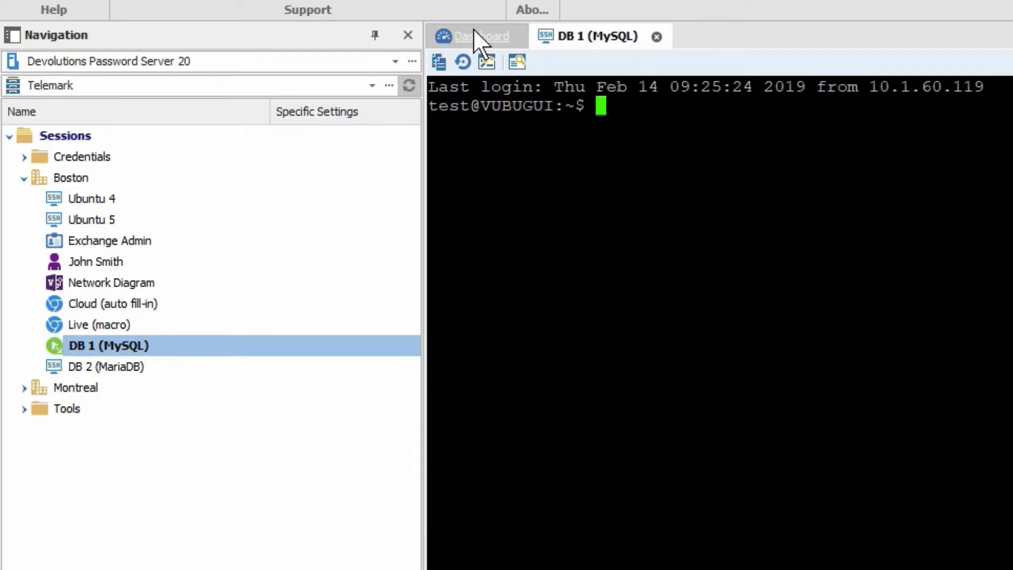
# - View the Checked out banner on the DB 1 (MySQL) dashboard, then return to its session
pyautogui.click(480, 36)
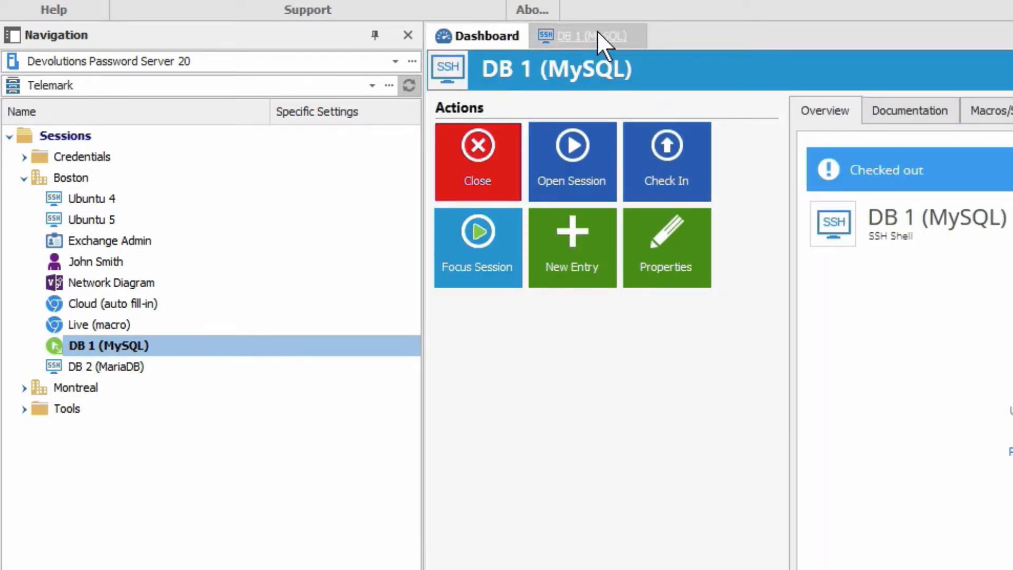
pyautogui.click(584, 35)
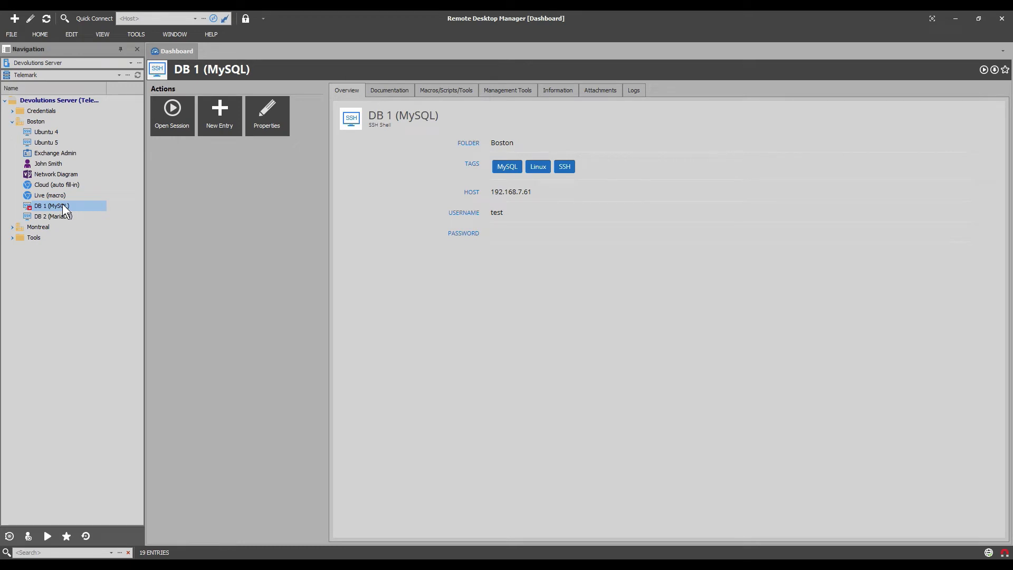
# - As the second user, attempt to open DB 1 (MySQL) and get refused since it is checked out
pyautogui.click(172, 107)
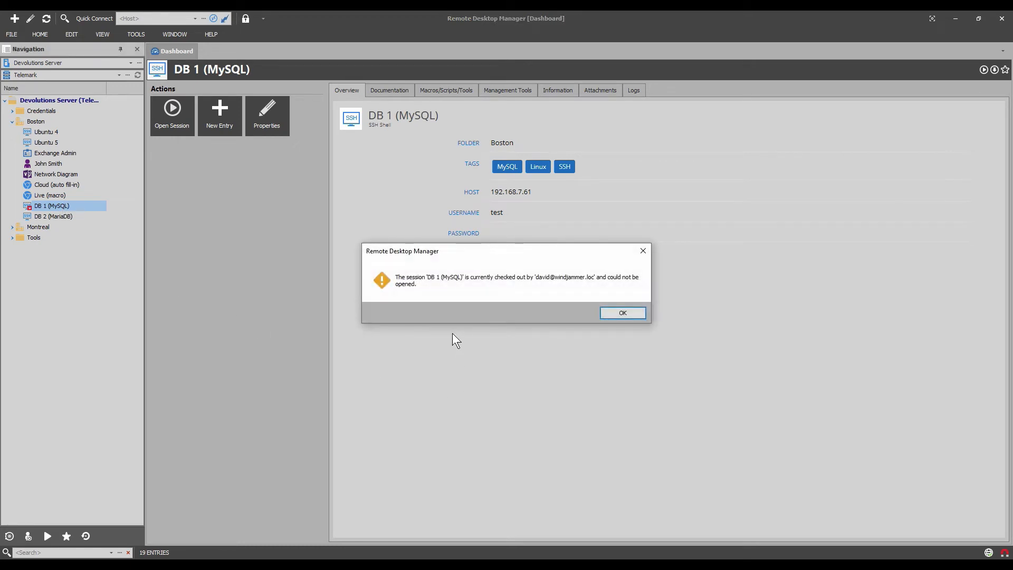
pyautogui.moveTo(505, 308)
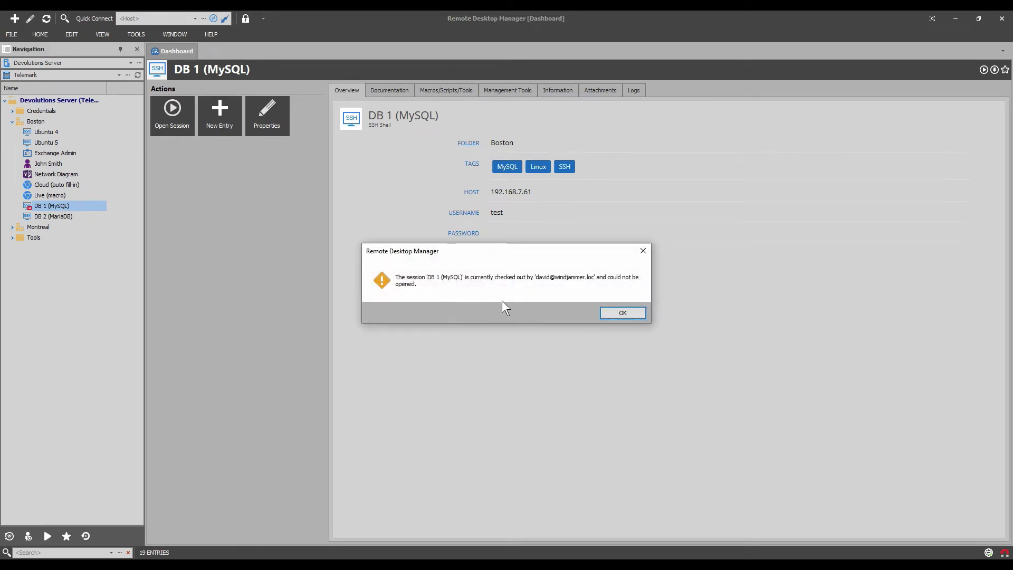
pyautogui.moveTo(542, 285)
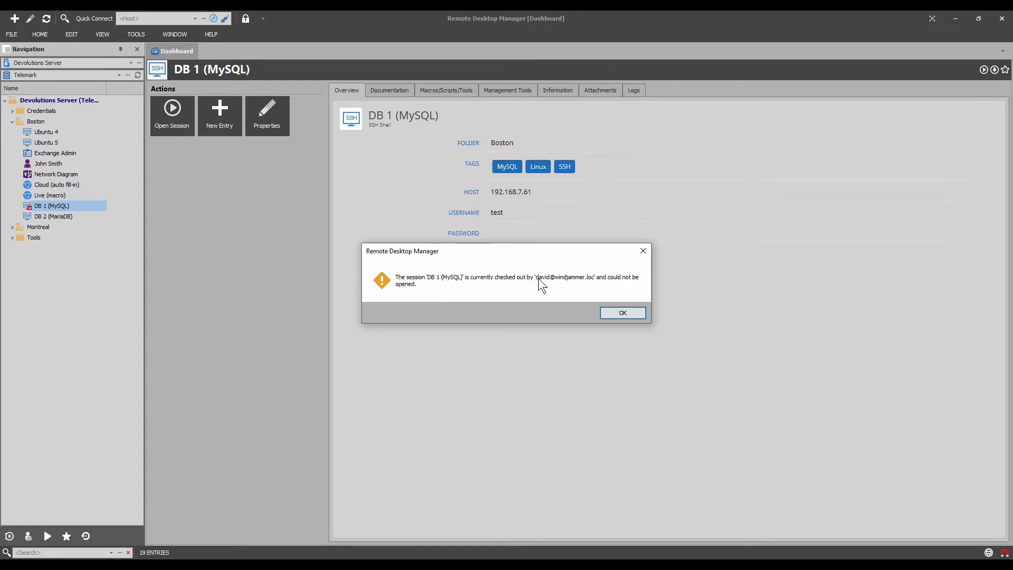
pyautogui.moveTo(583, 304)
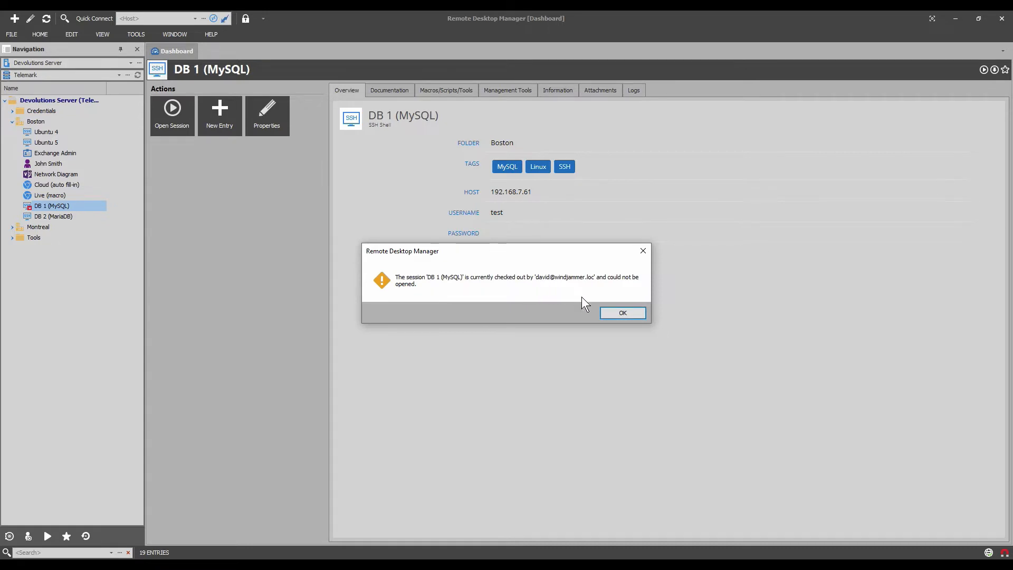
pyautogui.click(621, 313)
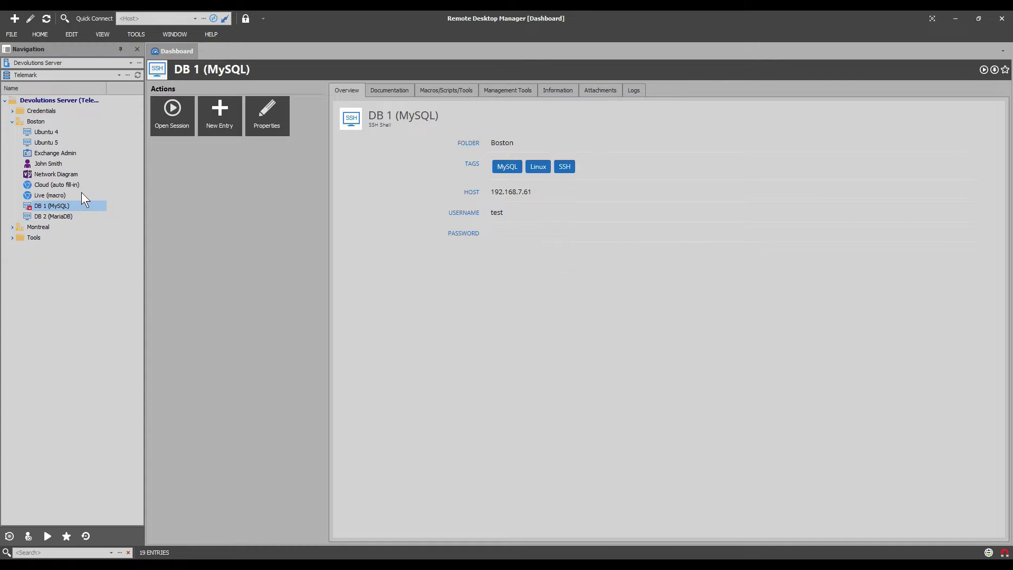
pyautogui.rightClick(52, 205)
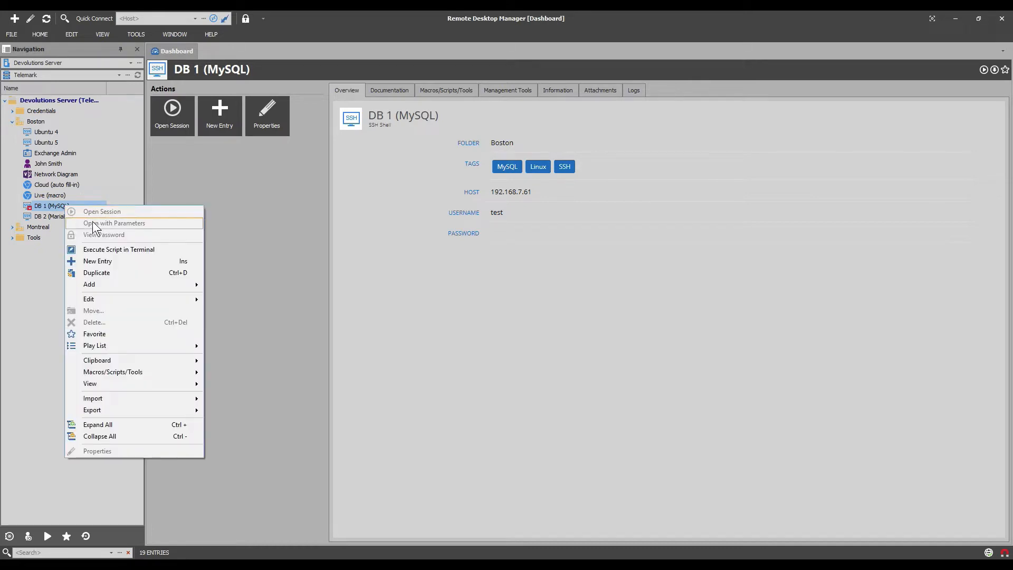
pyautogui.moveTo(117, 241)
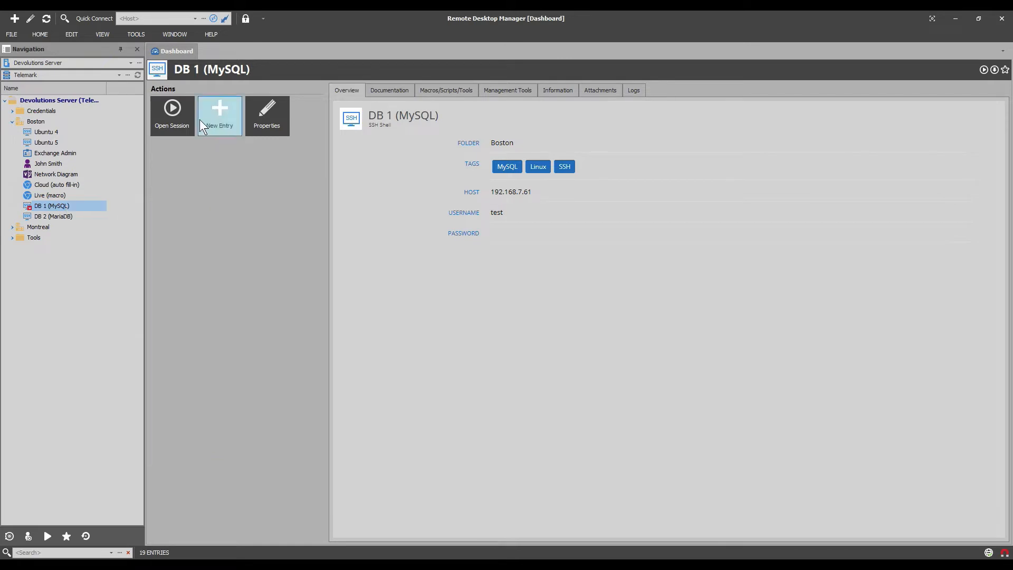
pyautogui.moveTo(258, 126)
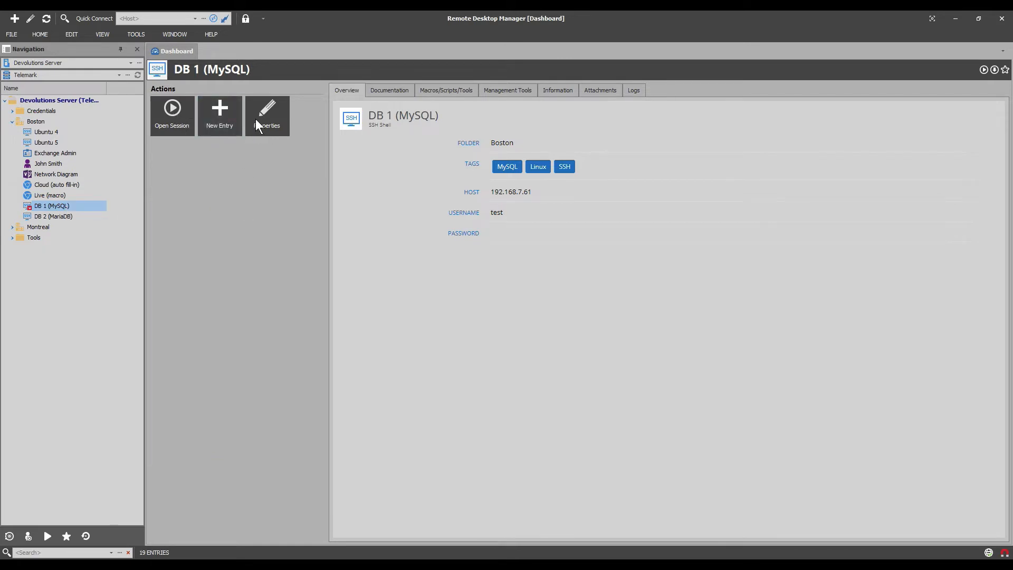
pyautogui.moveTo(234, 293)
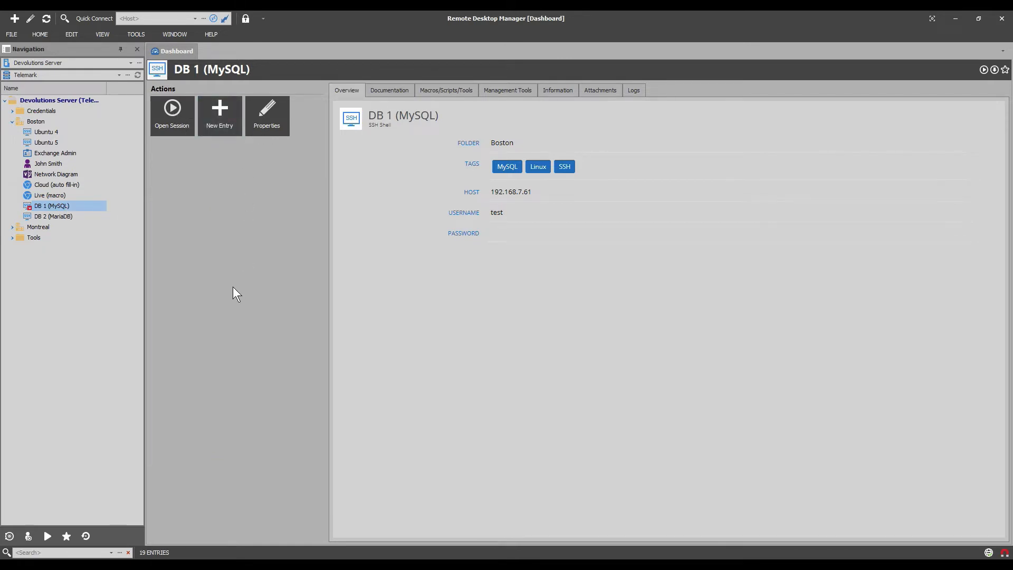
pyautogui.moveTo(168, 287)
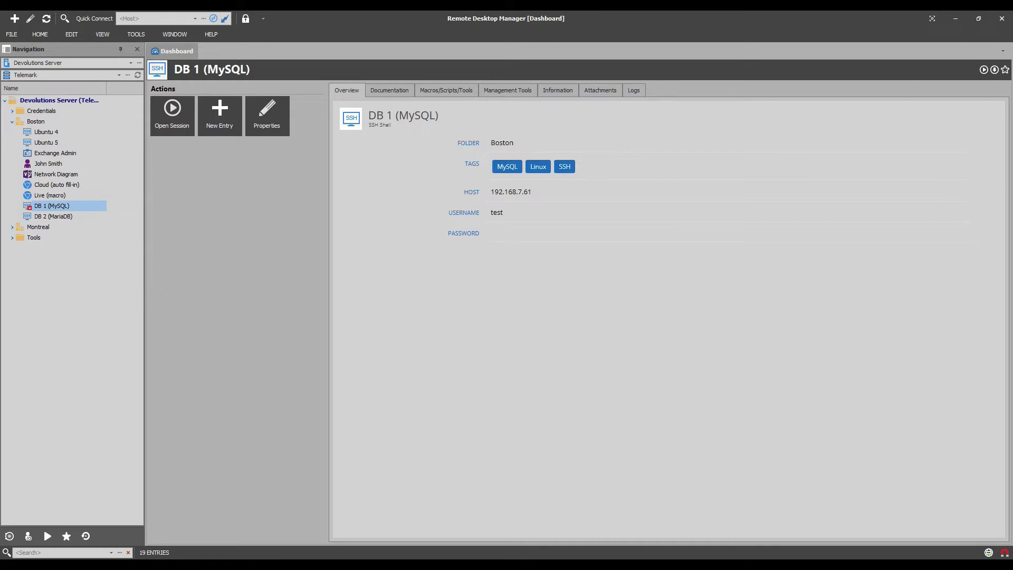
pyautogui.click(172, 107)
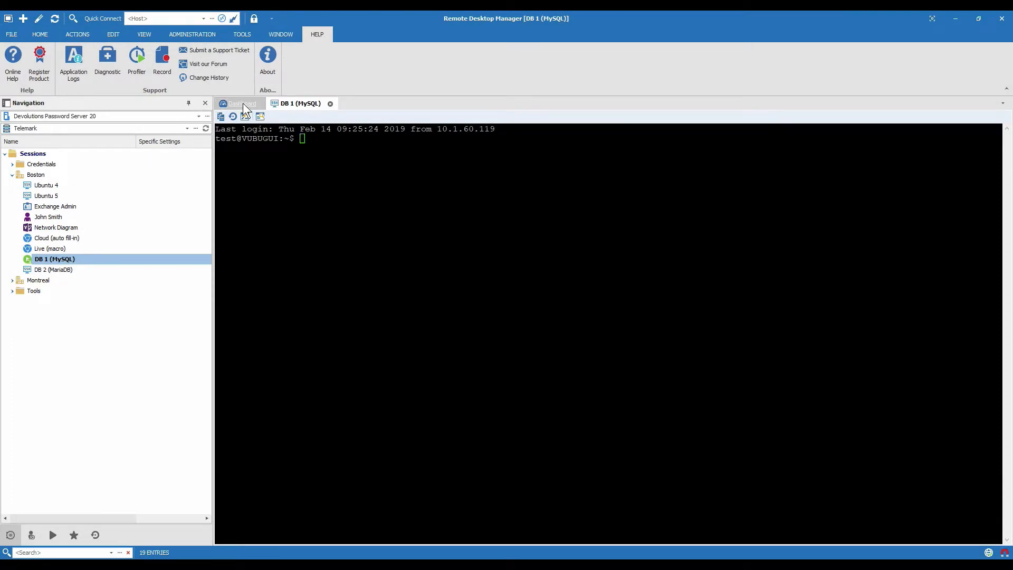
# - Close the DB 1 session to check it in, then check it out again from the other machine
pyautogui.click(239, 103)
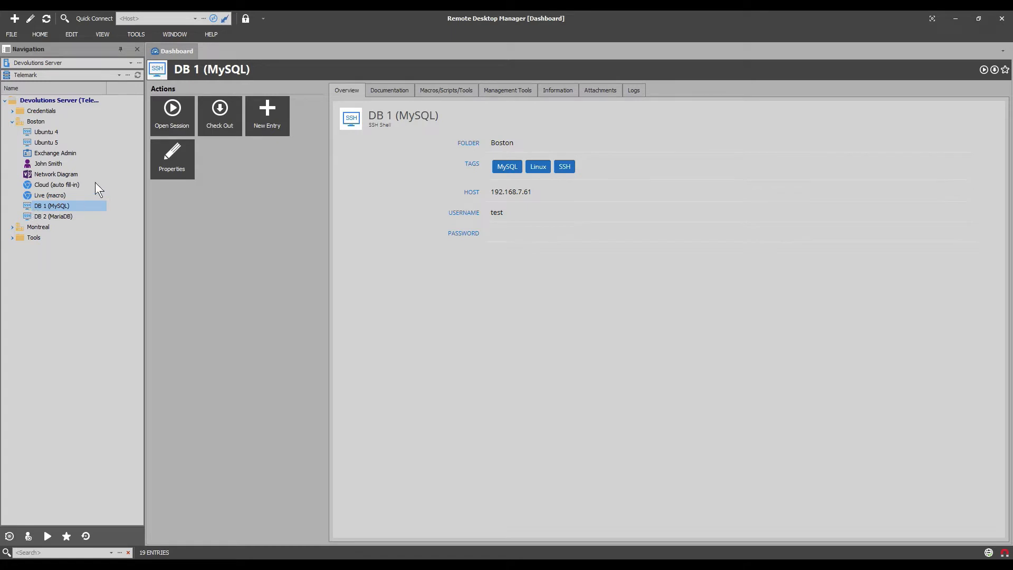
pyautogui.click(219, 115)
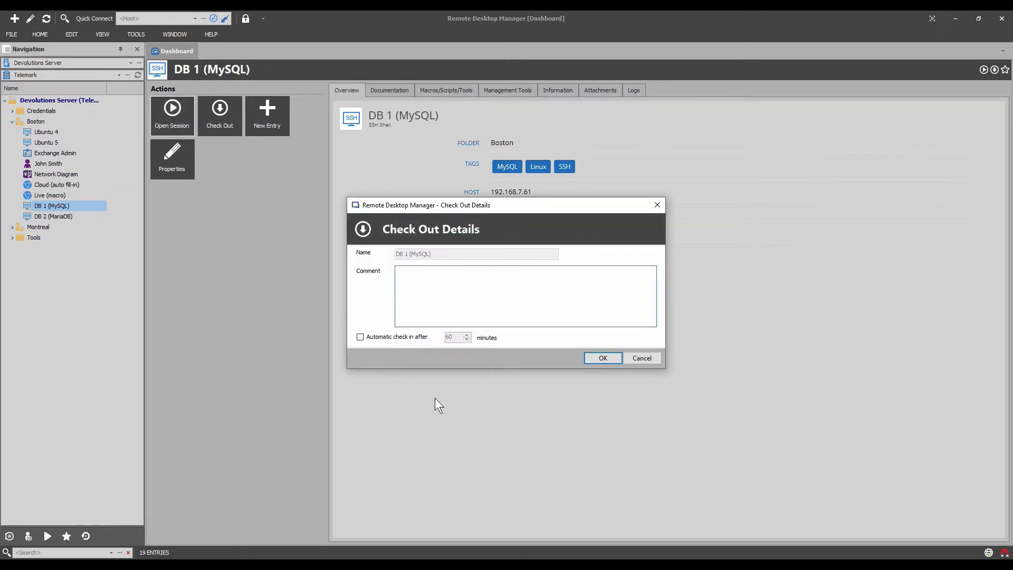
pyautogui.click(601, 358)
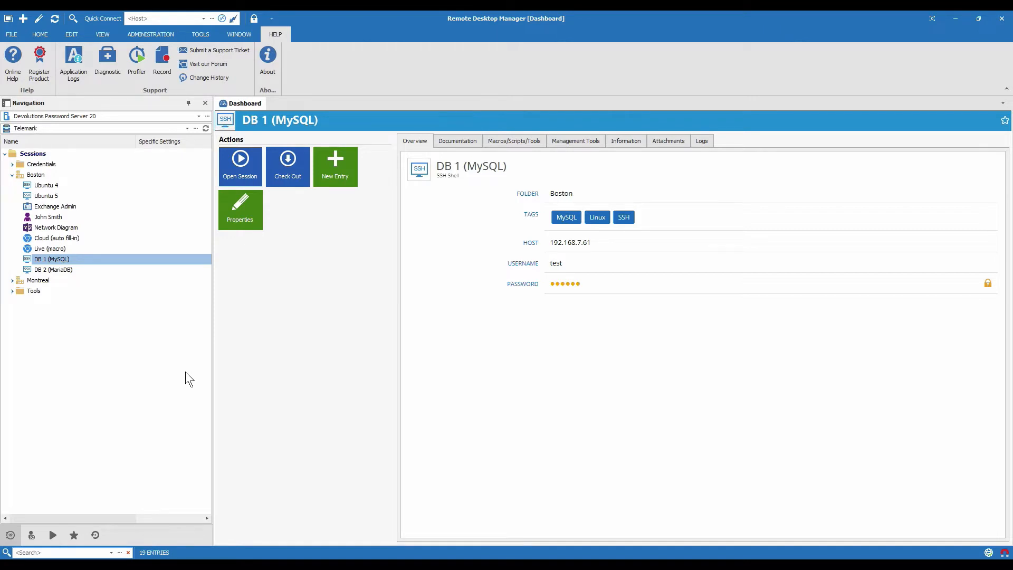
pyautogui.moveTo(142, 377)
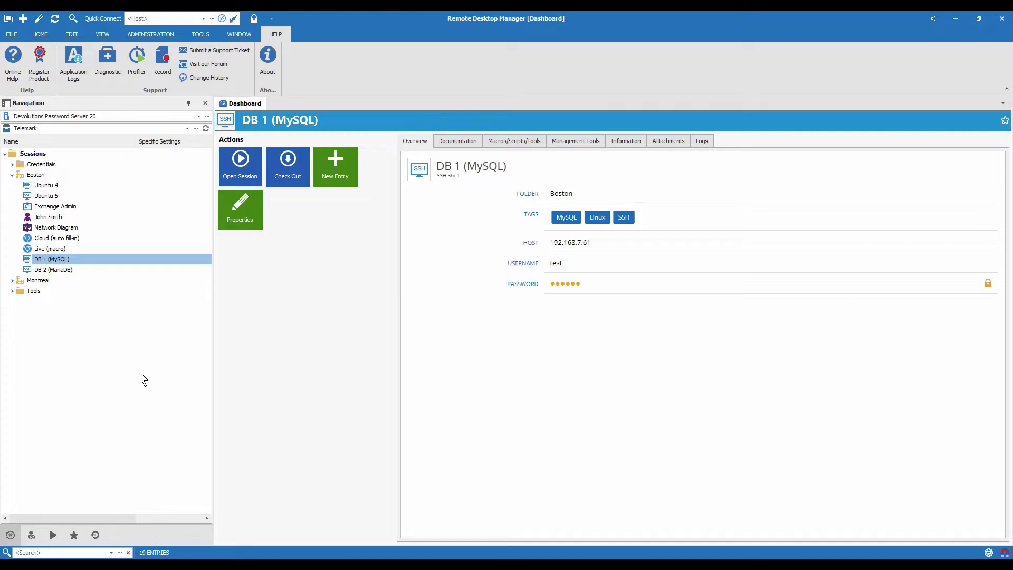
pyautogui.moveTo(78, 336)
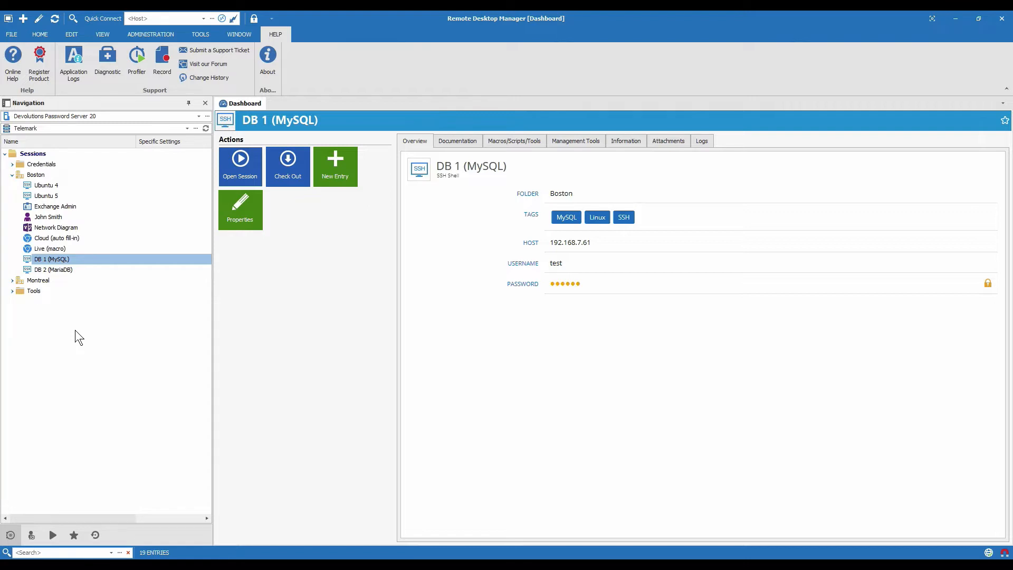
pyautogui.moveTo(63, 323)
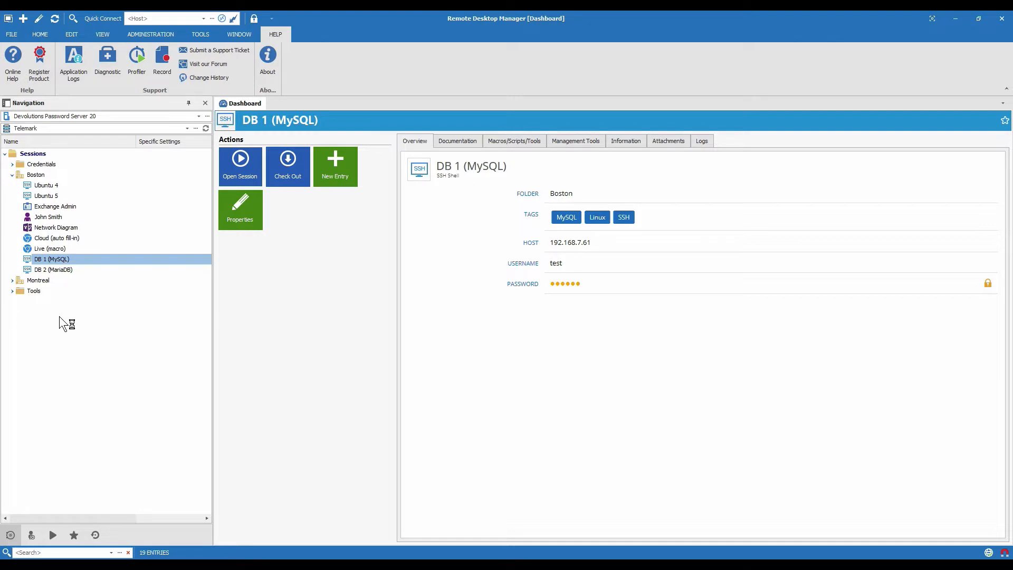
# - Inspect the Sessions root's Security properties: checkout mode Not available, checkout prompt True
pyautogui.click(32, 153)
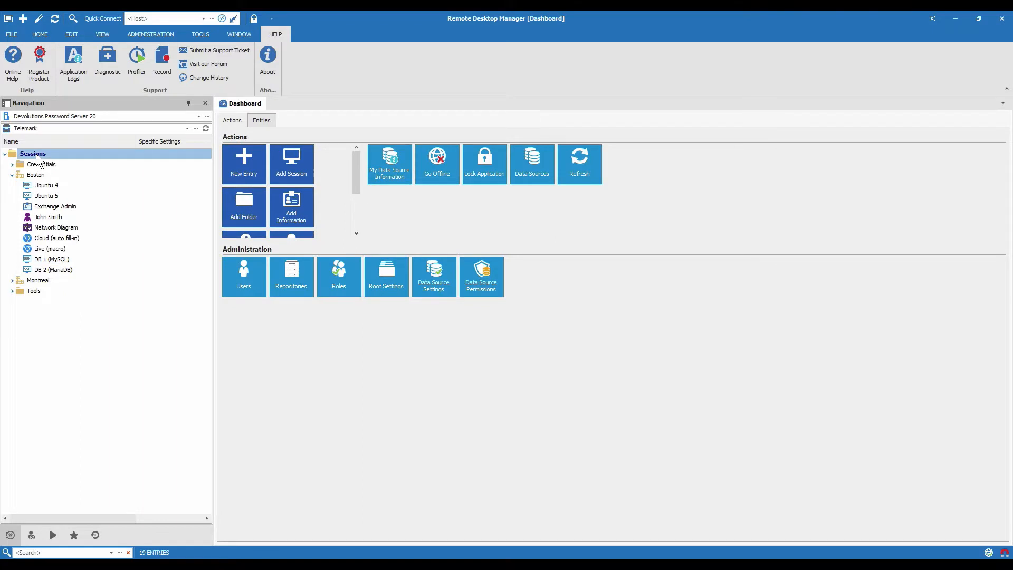
pyautogui.rightClick(32, 154)
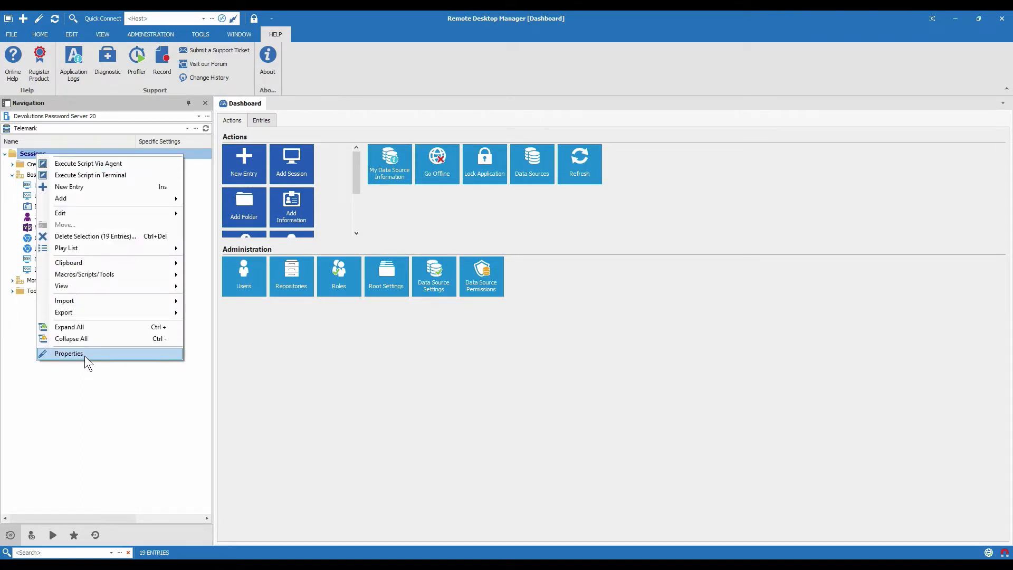
pyautogui.click(68, 354)
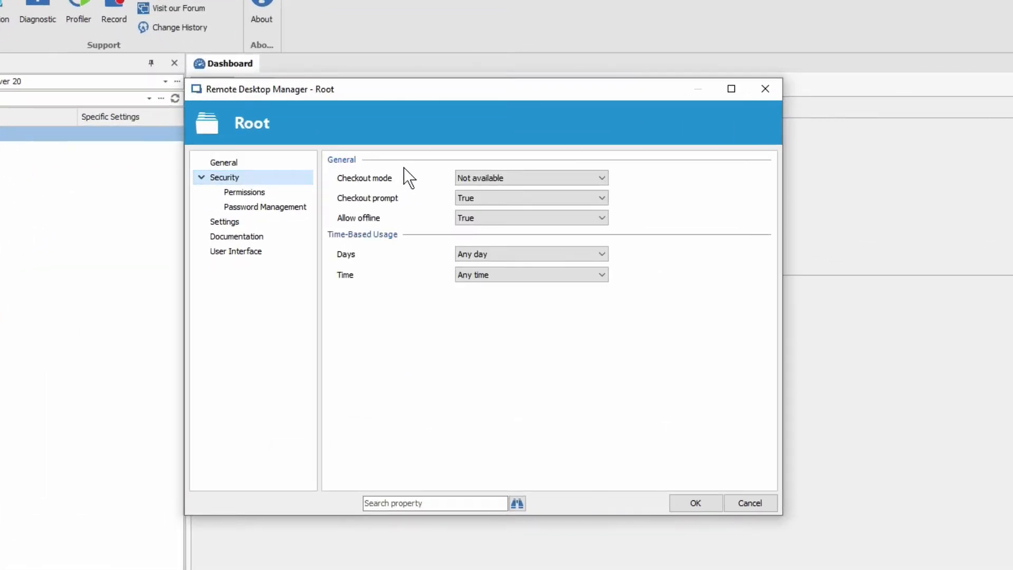
pyautogui.click(530, 178)
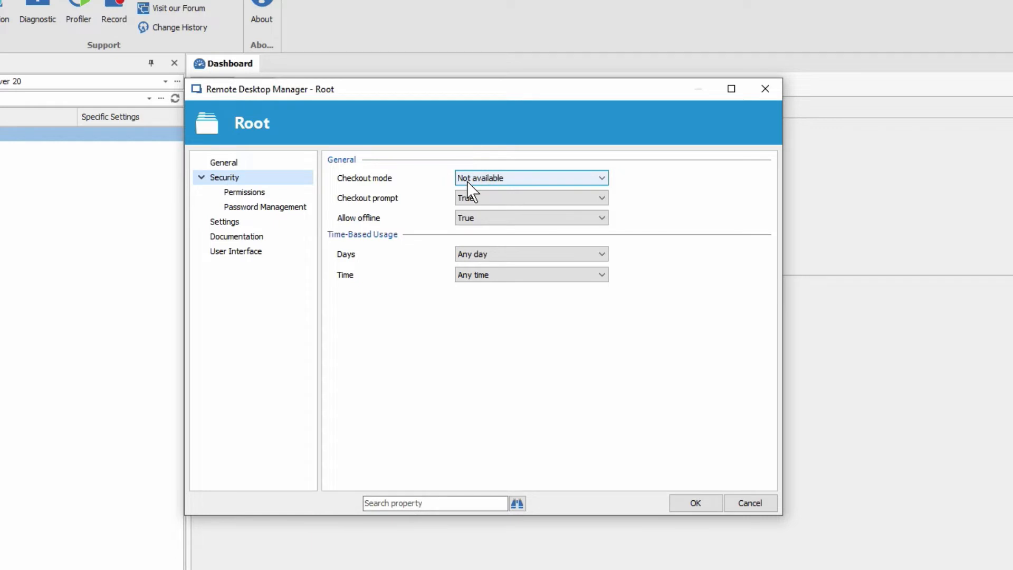
pyautogui.moveTo(476, 190)
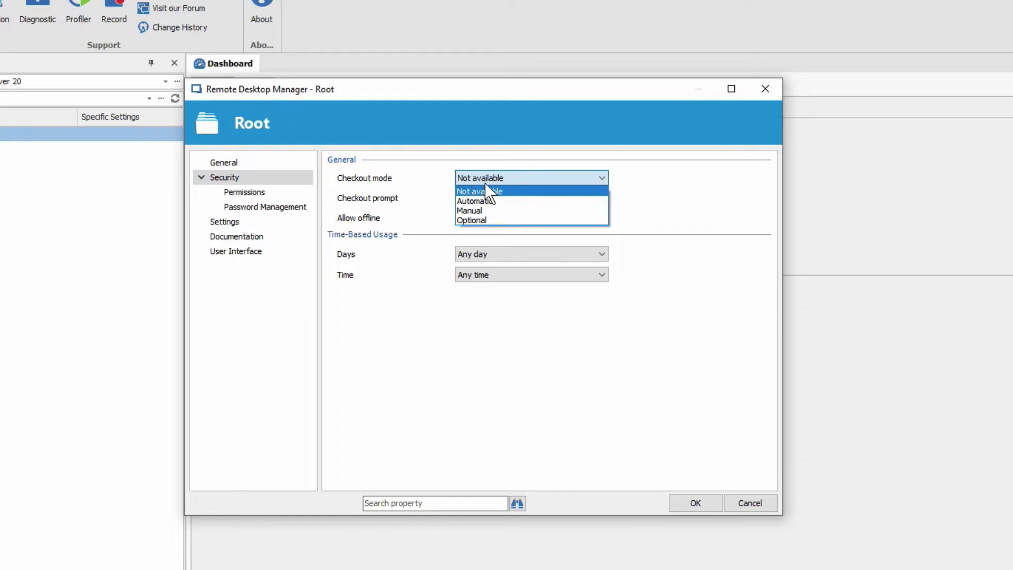
pyautogui.moveTo(494, 201)
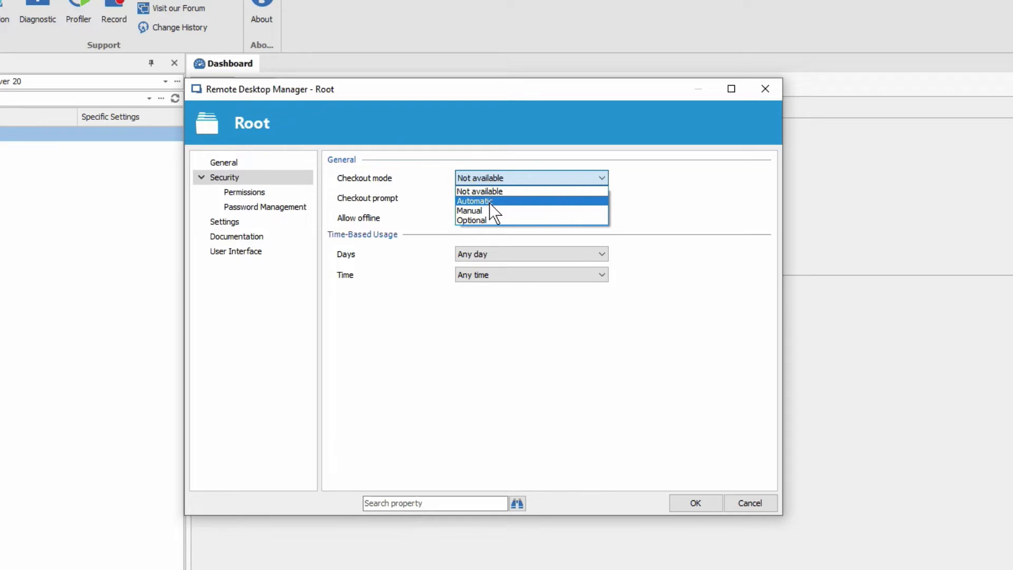
pyautogui.moveTo(494, 217)
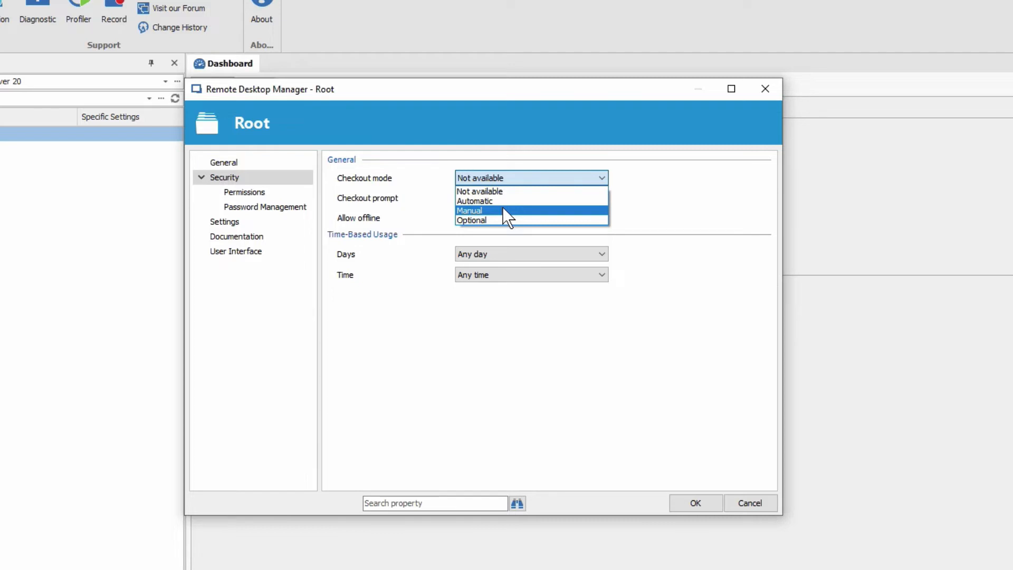
pyautogui.moveTo(512, 219)
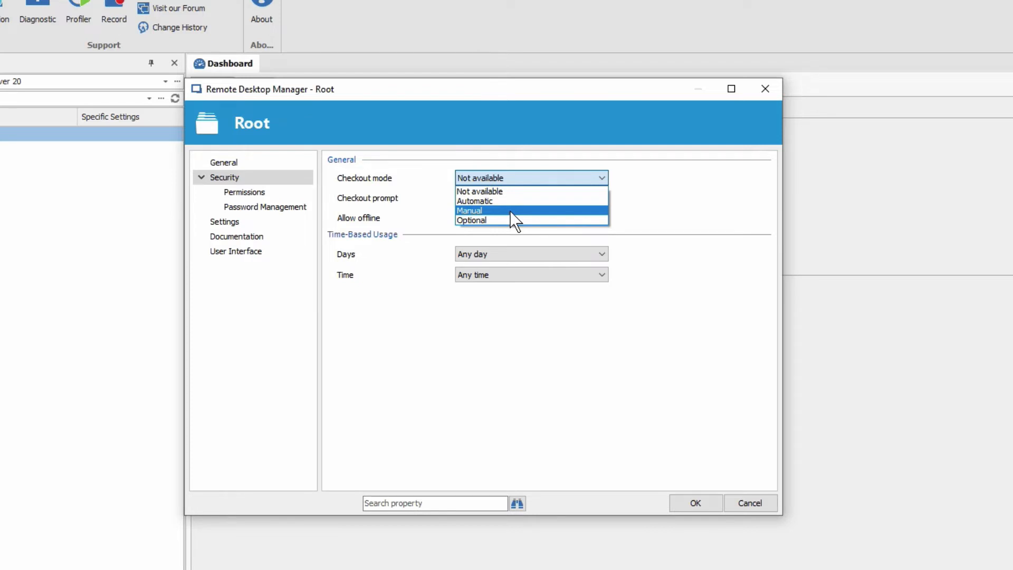
pyautogui.moveTo(471, 220)
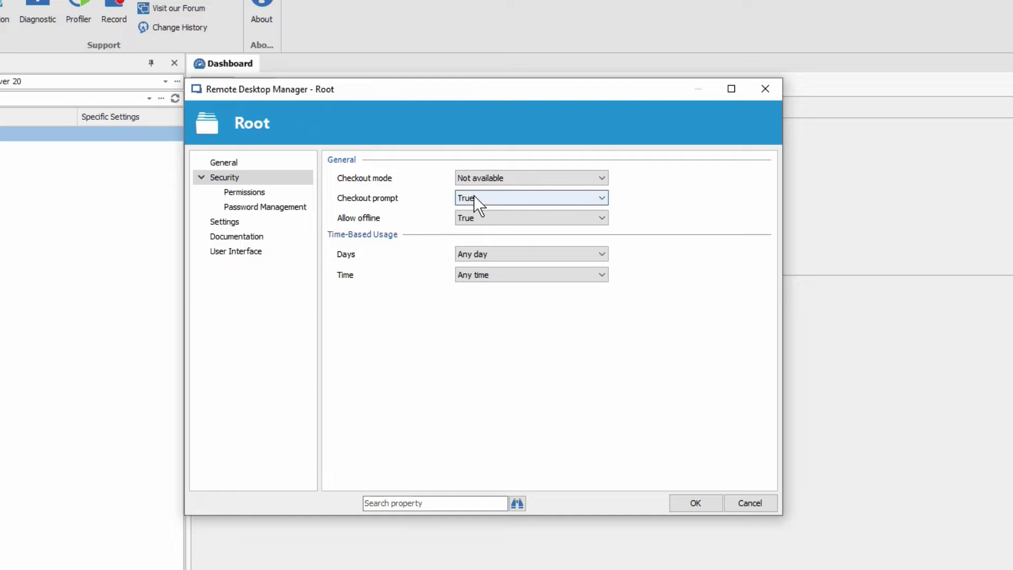
pyautogui.click(597, 198)
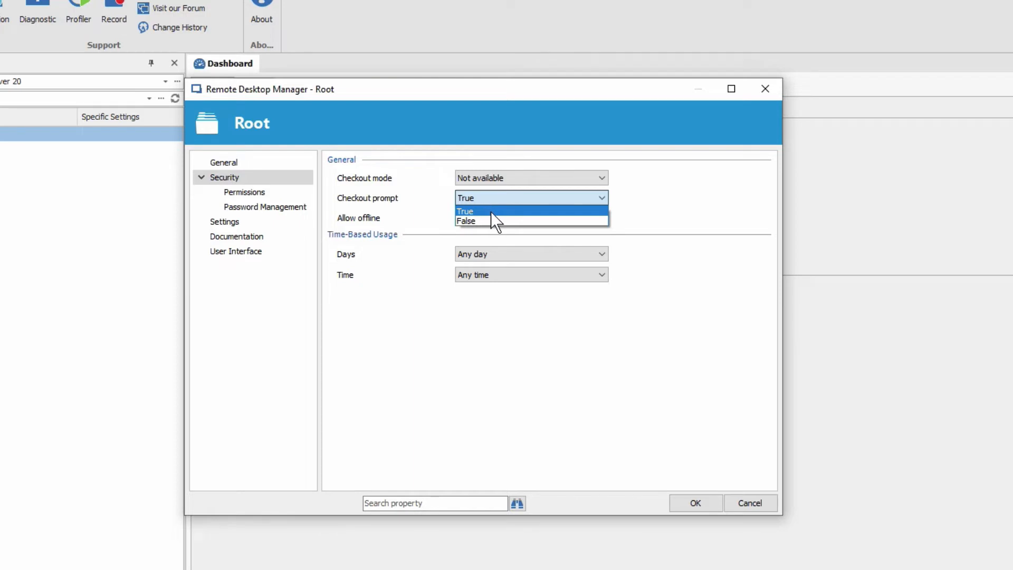
pyautogui.moveTo(491, 221)
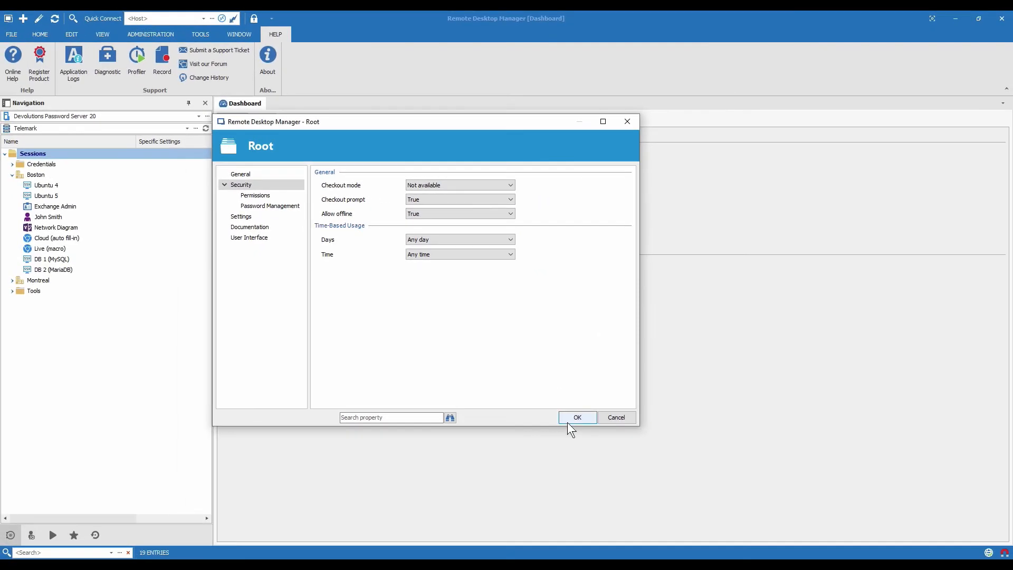
# - Set the Boston folder's checkout mode to Automatic in its Security properties and save
pyautogui.click(576, 417)
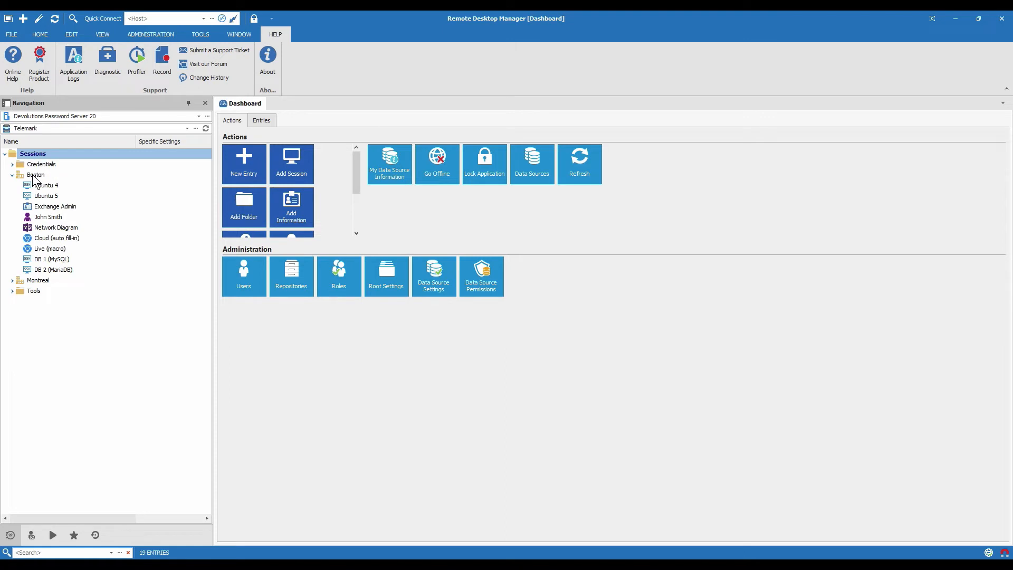
pyautogui.rightClick(35, 175)
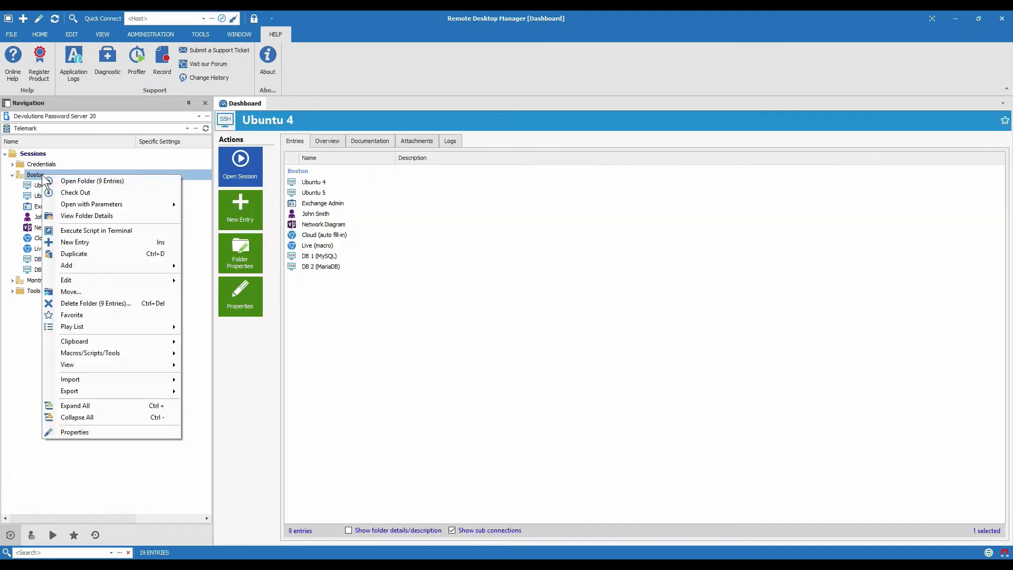
pyautogui.moveTo(94, 431)
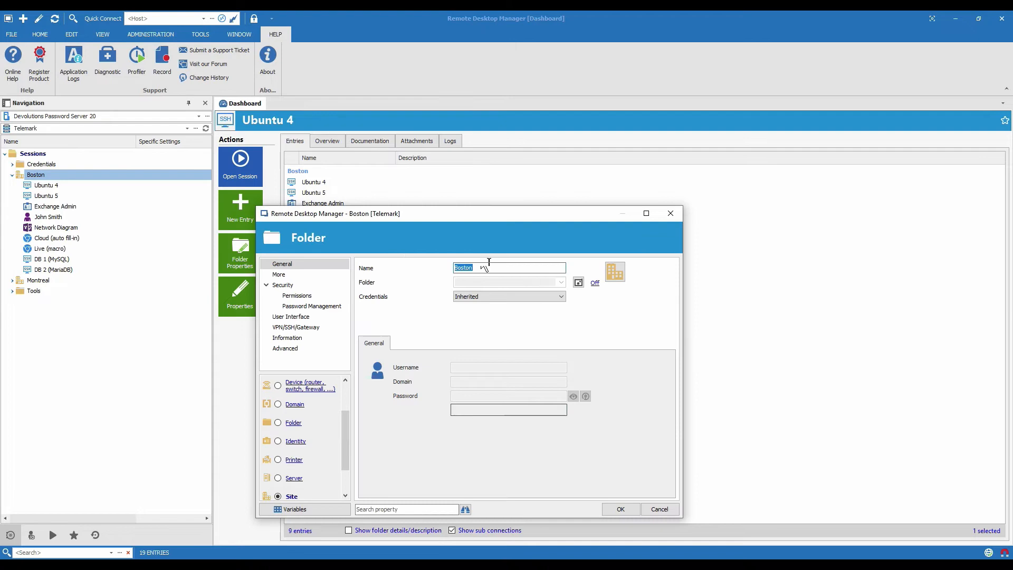
pyautogui.moveTo(336, 213); pyautogui.dragTo(308, 85)
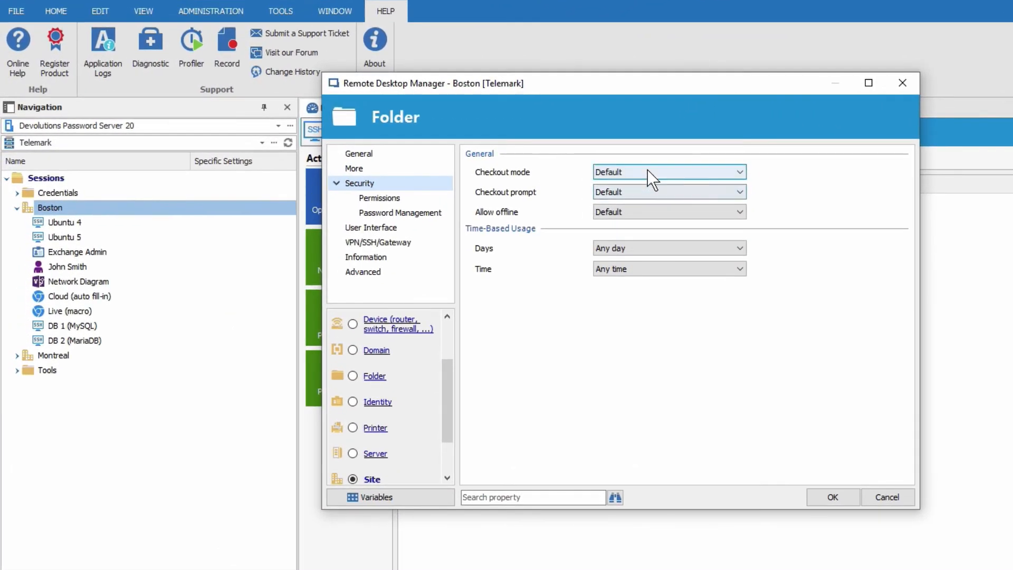
pyautogui.click(669, 172)
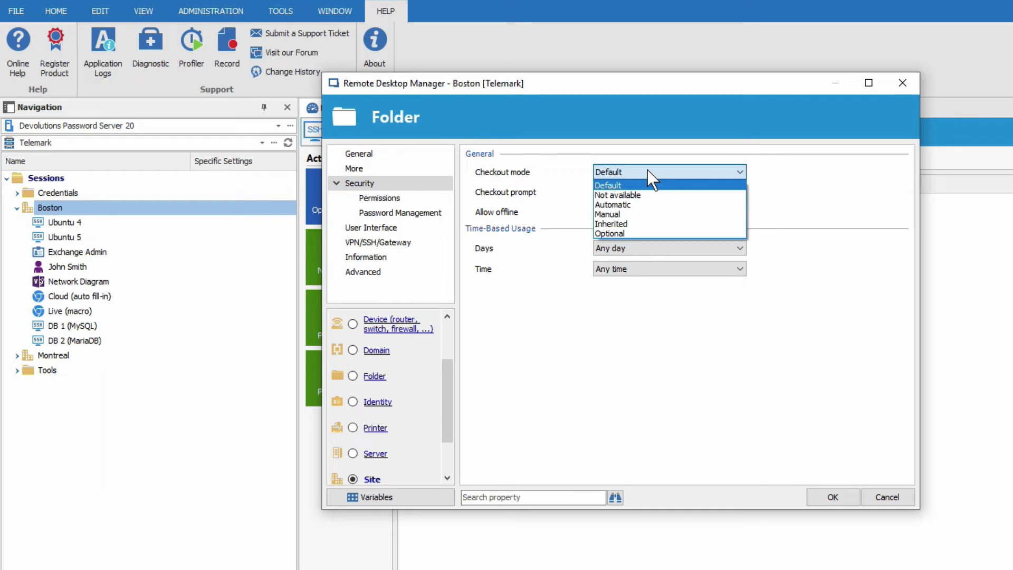
pyautogui.moveTo(661, 224)
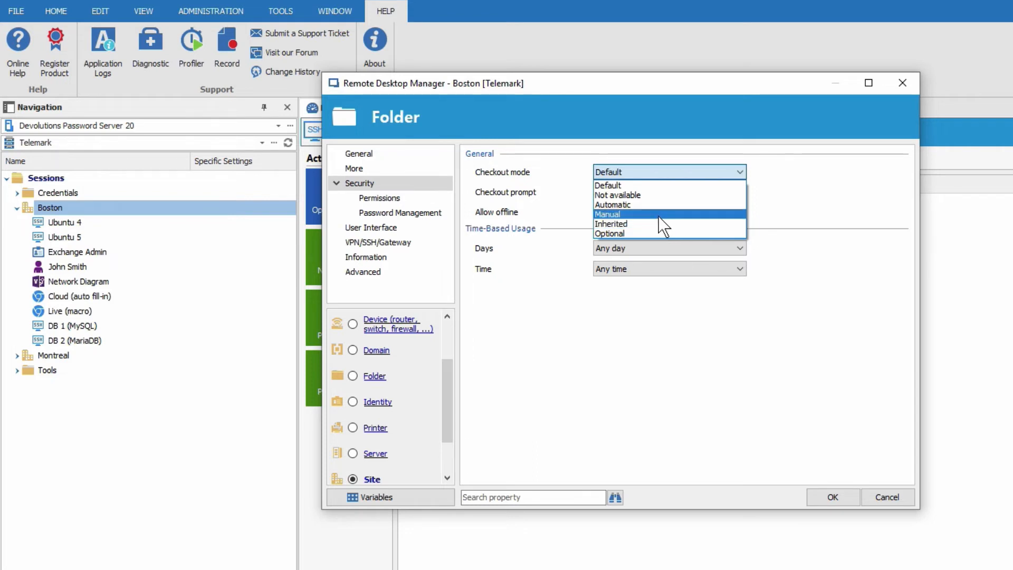
pyautogui.moveTo(665, 204)
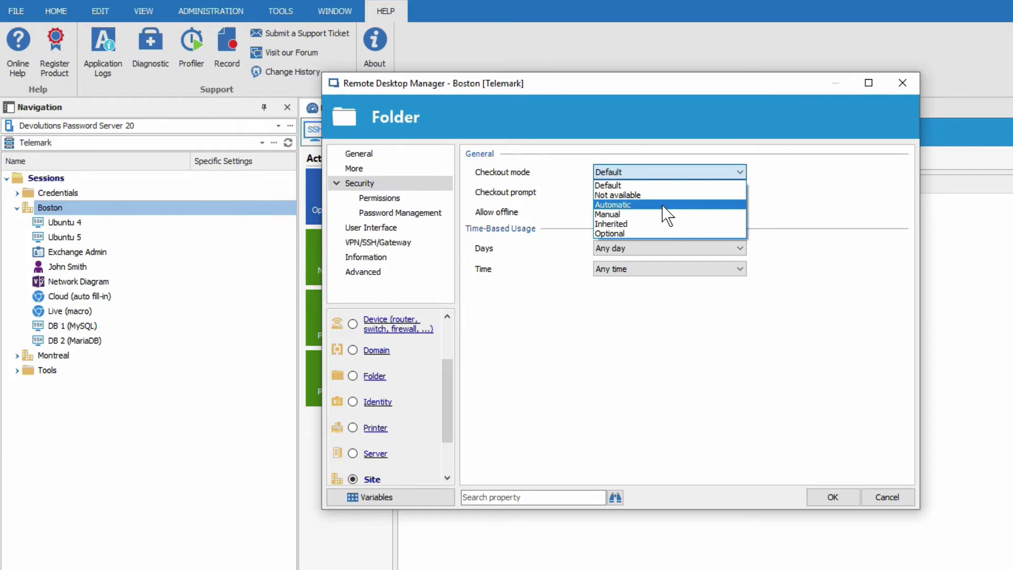
pyautogui.click(611, 205)
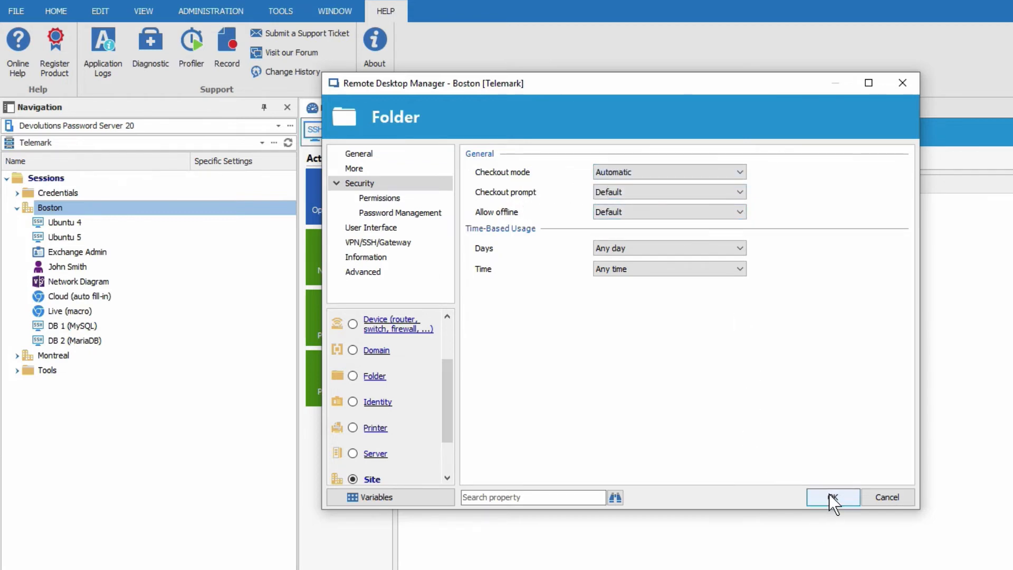
pyautogui.click(832, 497)
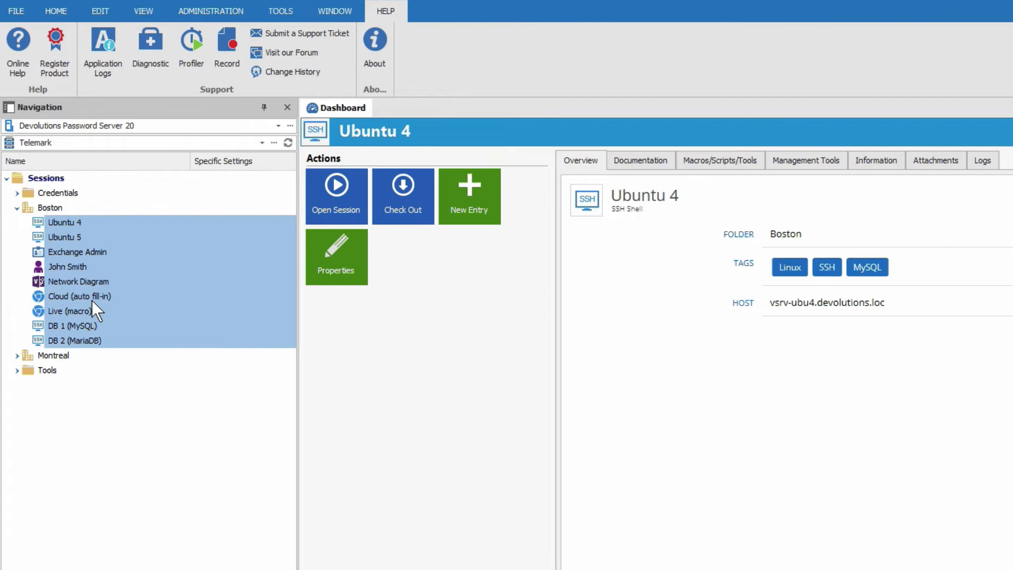
pyautogui.moveTo(103, 268)
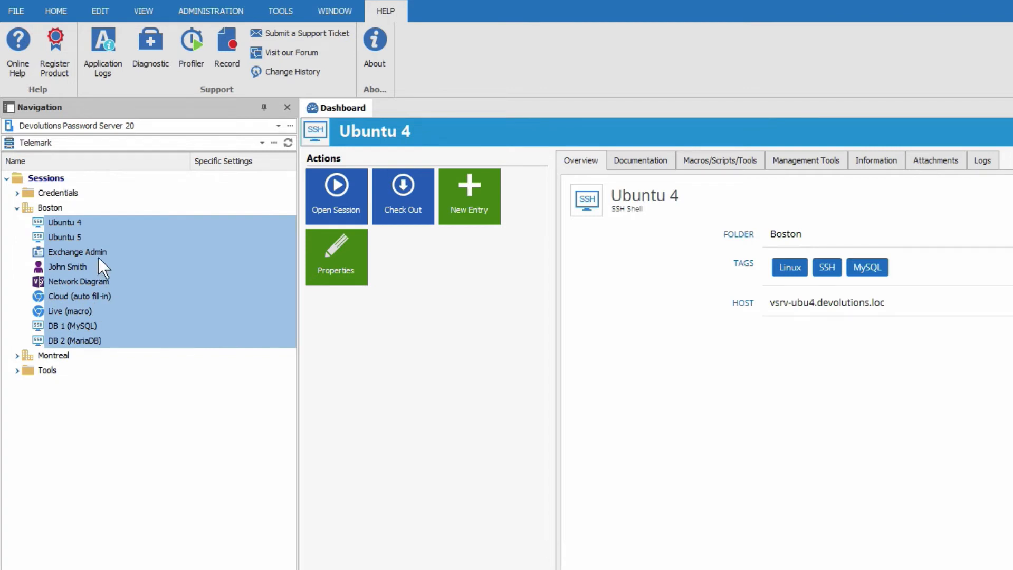
pyautogui.moveTo(68, 242)
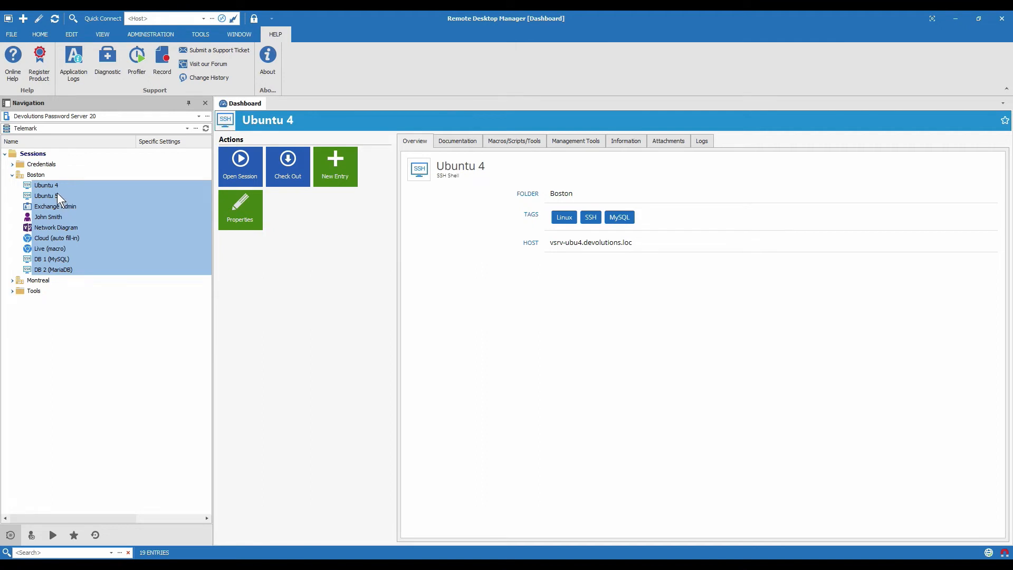
pyautogui.moveTo(63, 202)
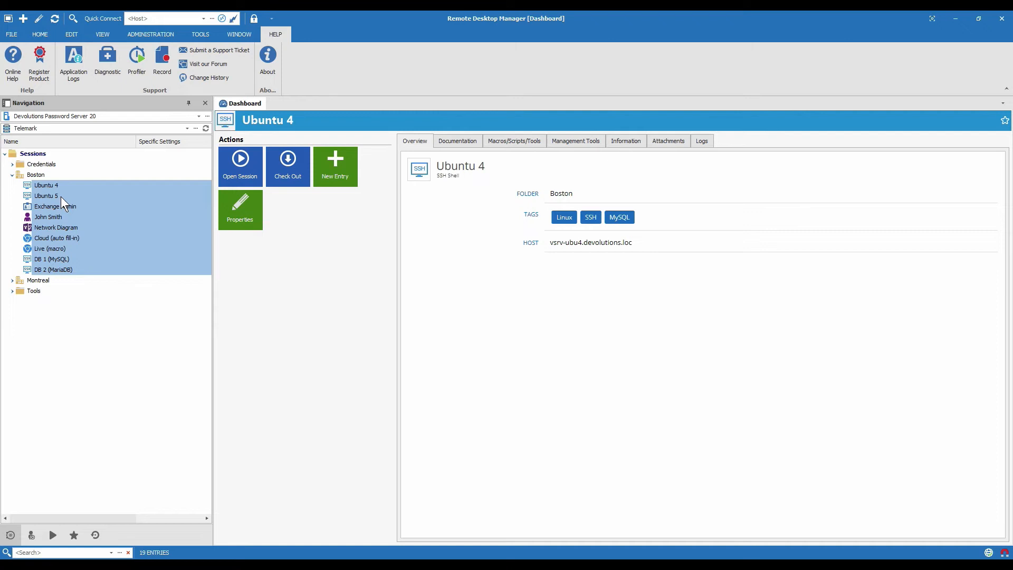
# - Start a batch edit (Security Group) for all nine selected Boston entries
pyautogui.rightClick(55, 205)
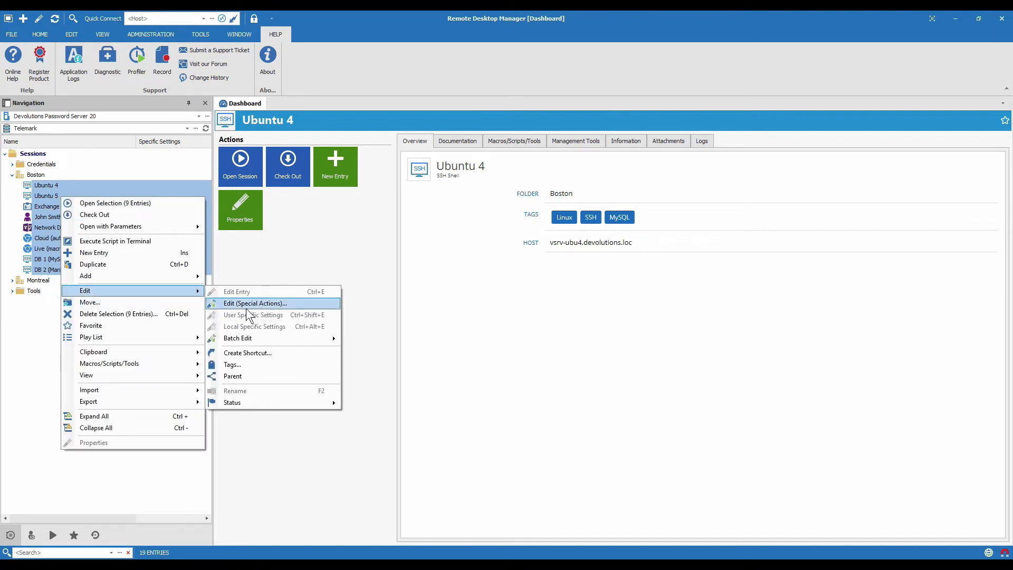
pyautogui.moveTo(237, 338)
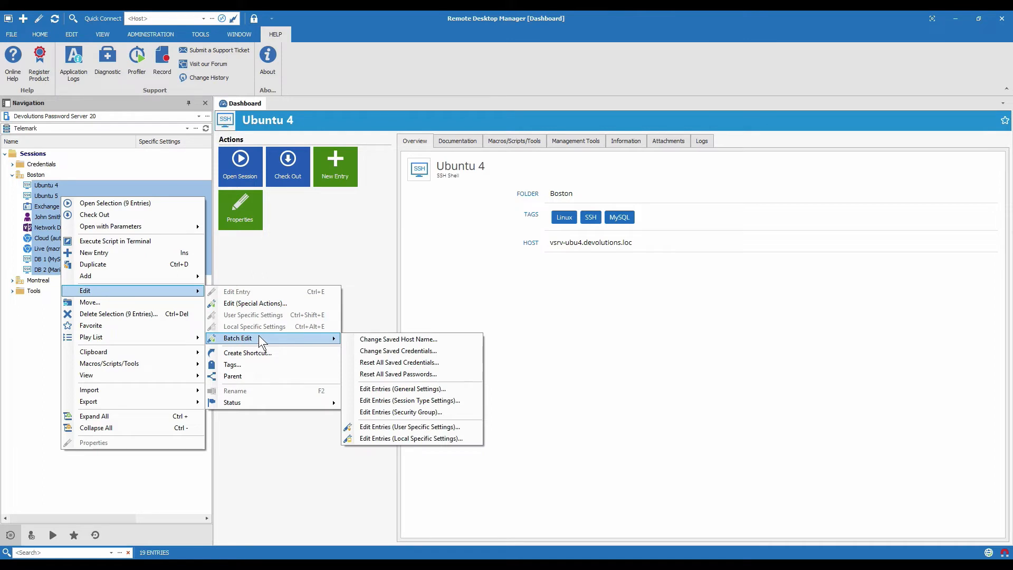
pyautogui.moveTo(402, 388)
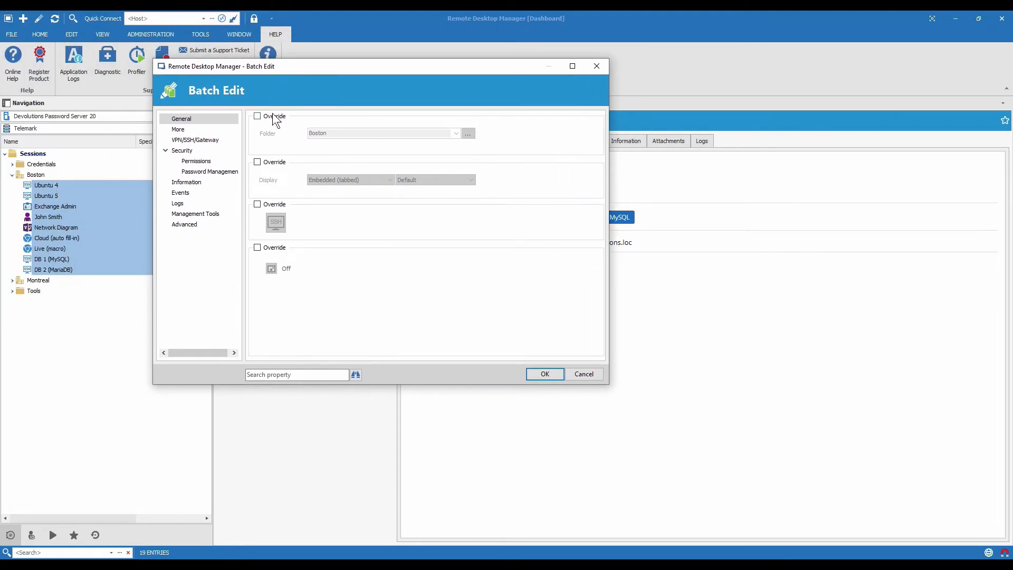
# - Override security on all nine Boston entries with checkout mode Inherited and apply
pyautogui.click(182, 150)
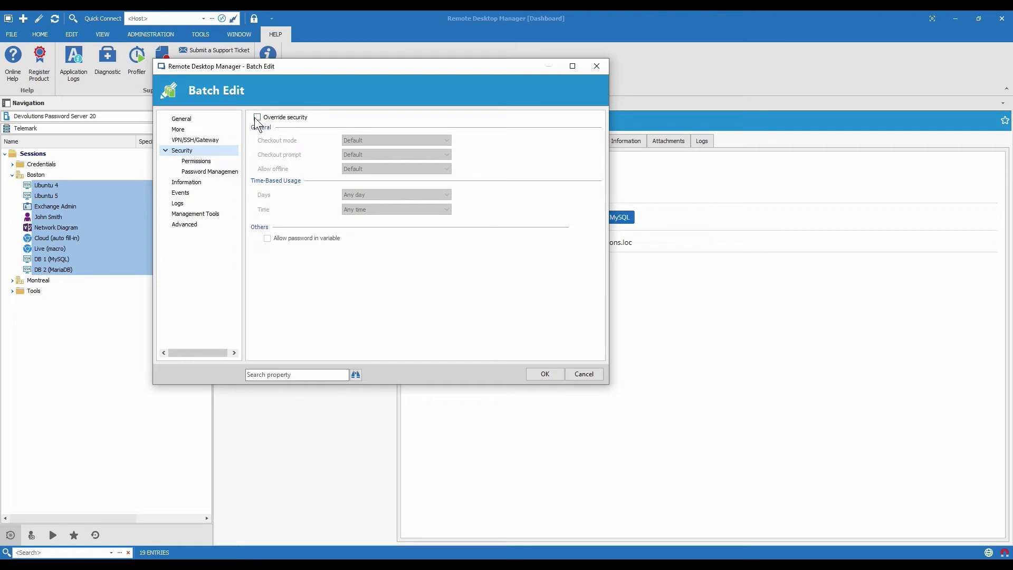
pyautogui.click(258, 117)
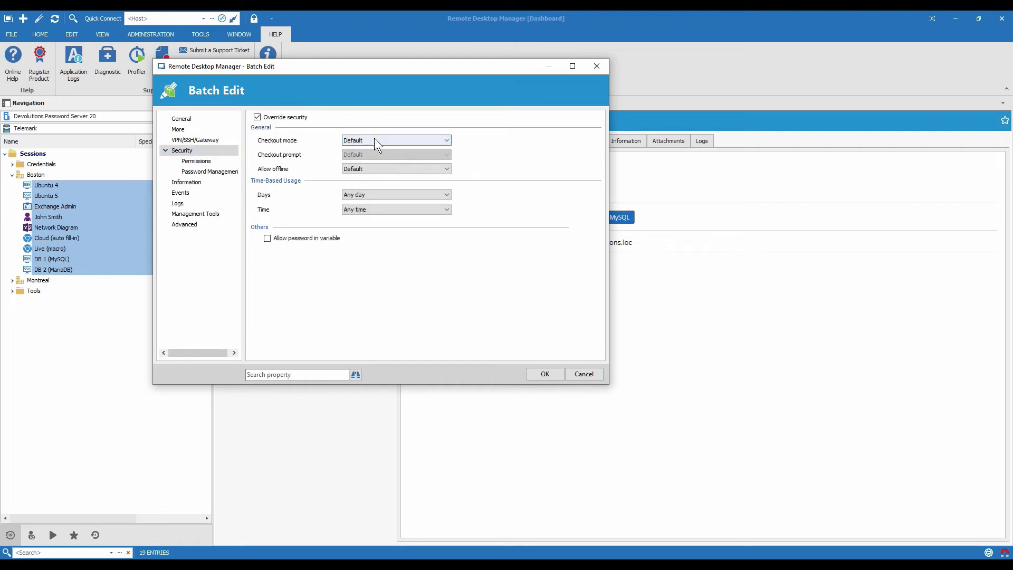
pyautogui.click(395, 140)
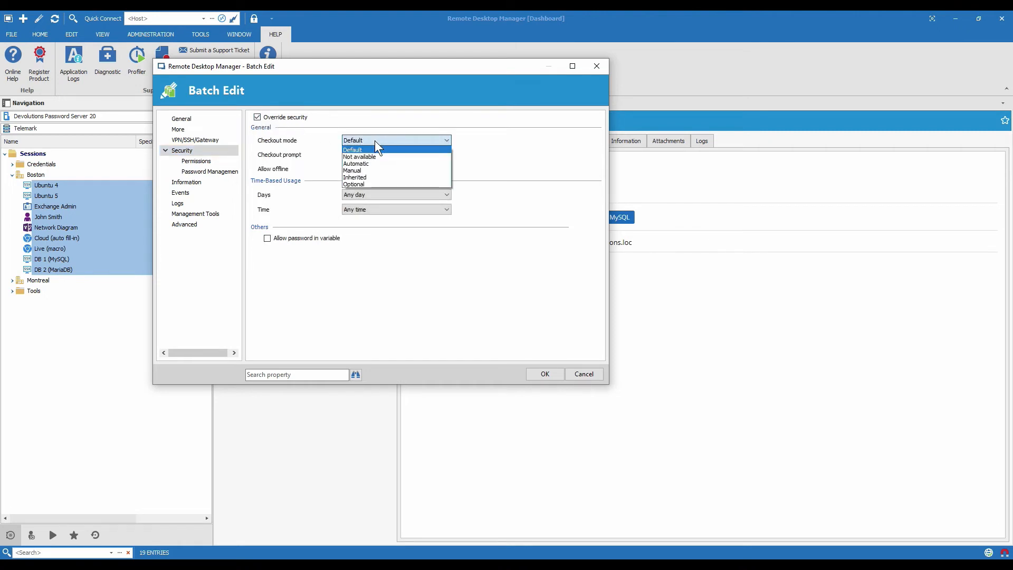
pyautogui.click(354, 177)
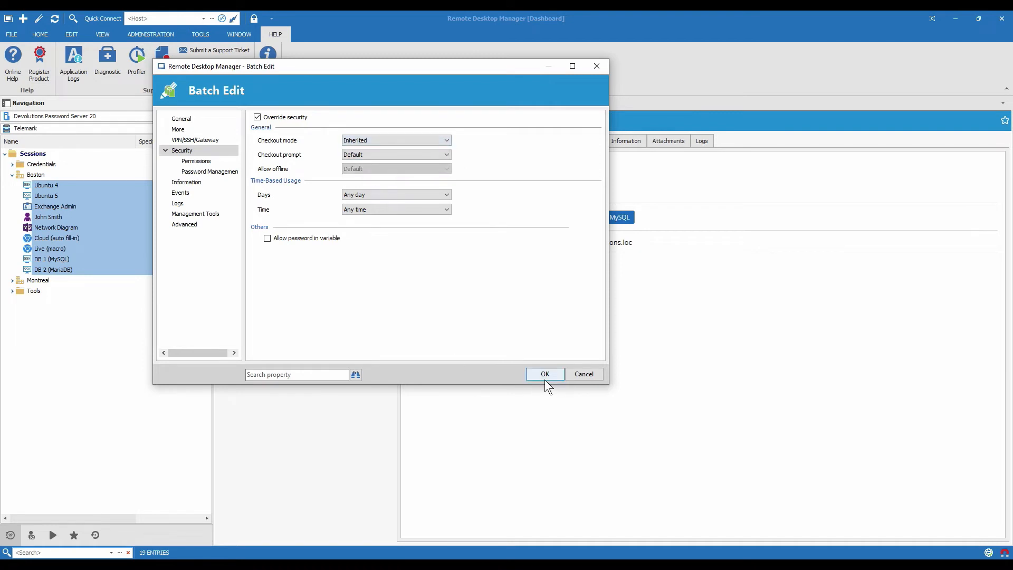
pyautogui.click(544, 374)
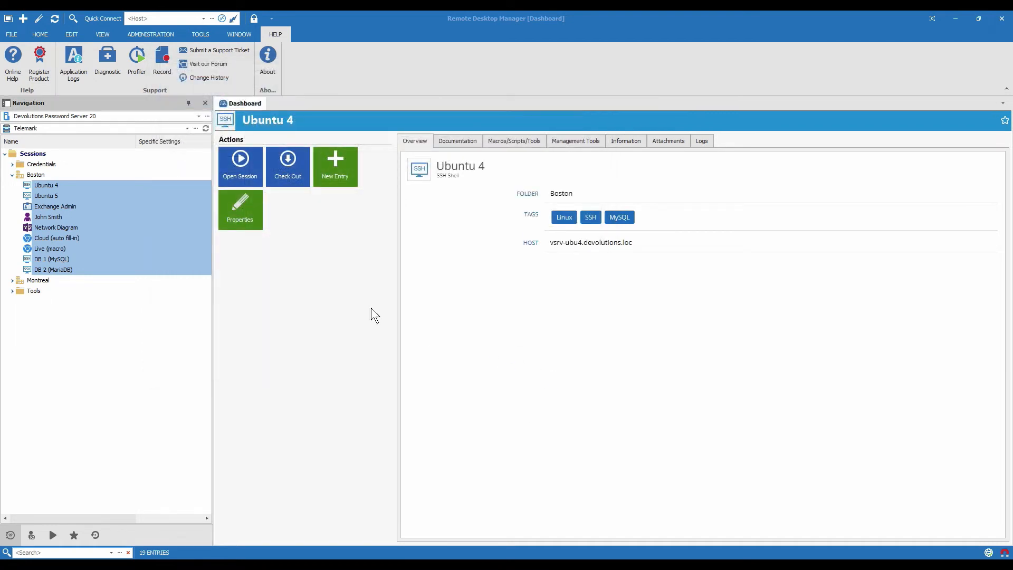
pyautogui.moveTo(74, 261)
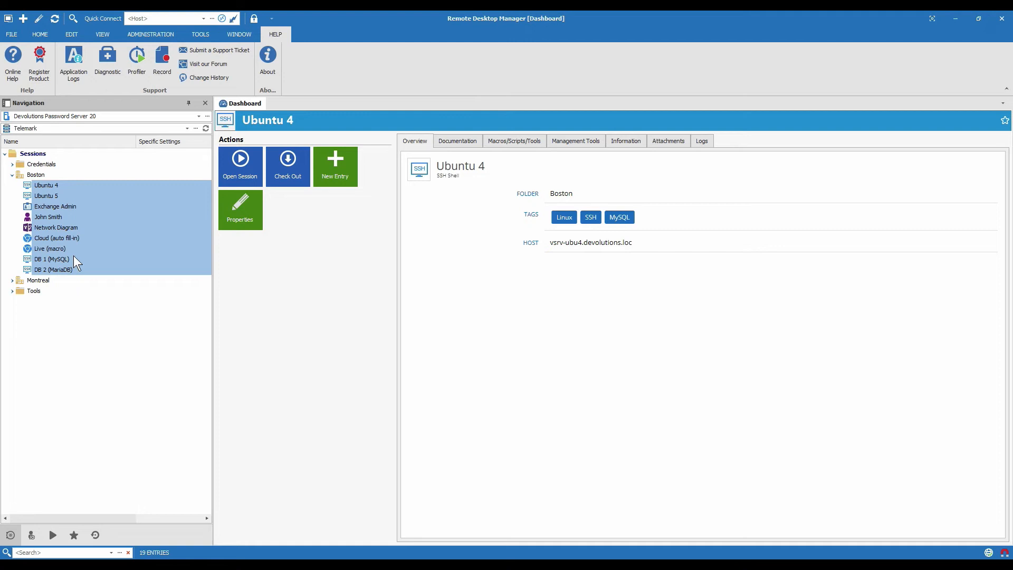
# - Check out DB 2 (MariaDB) with the comment 'Weekly Maintenance' and start its SSH session
pyautogui.click(51, 259)
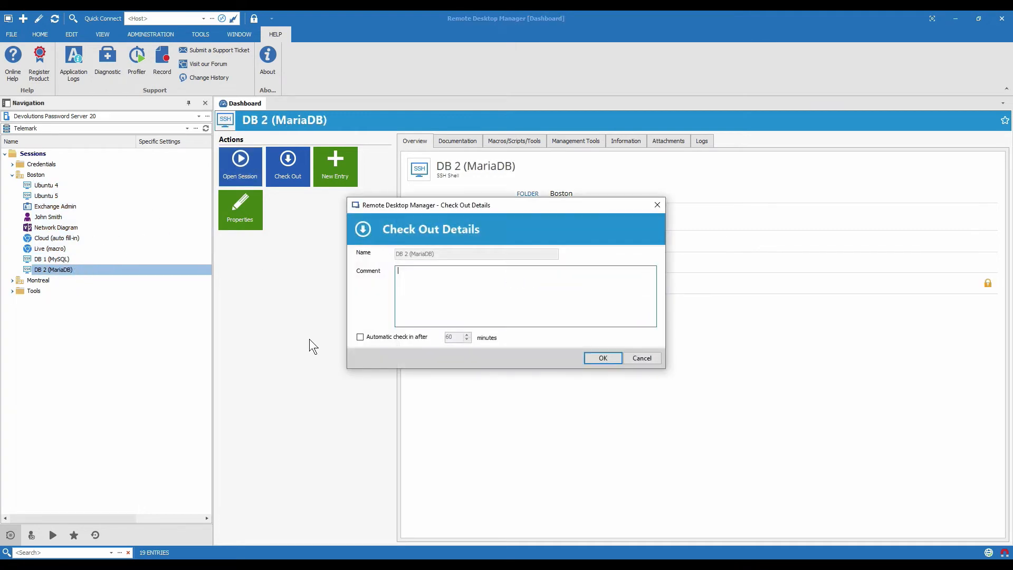
pyautogui.write('W')
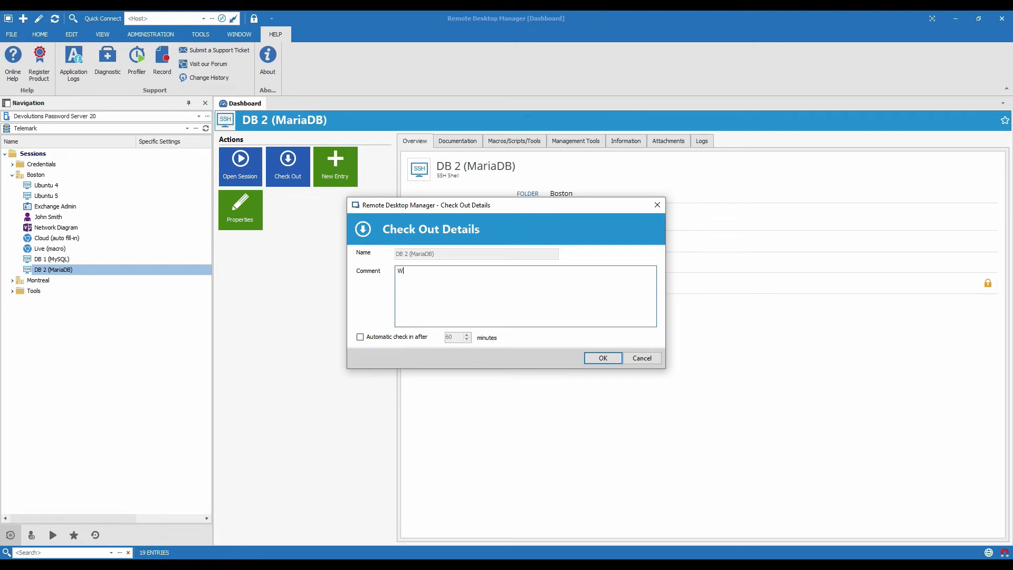
pyautogui.write('eekly')
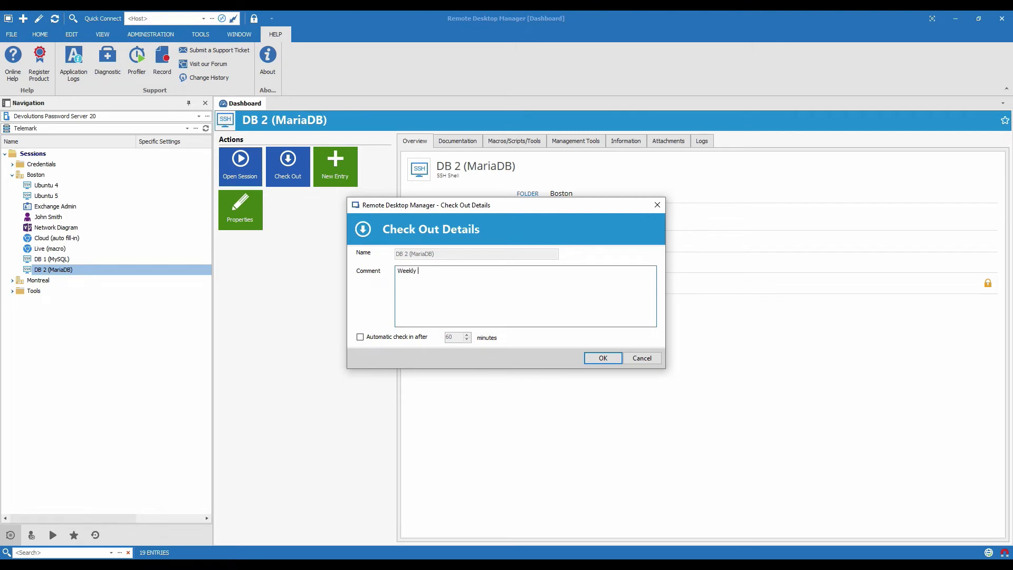
pyautogui.write('Mainten')
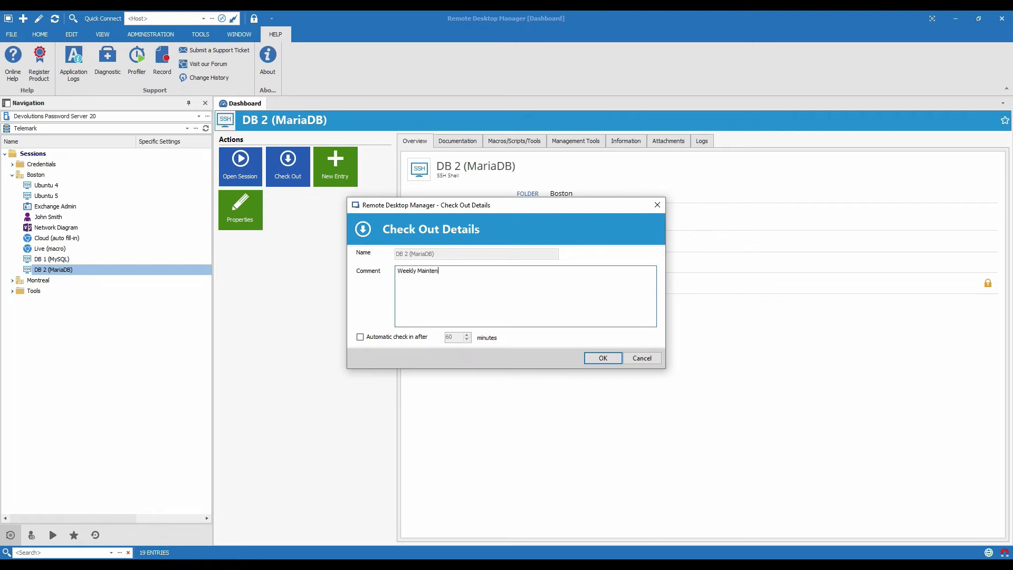
pyautogui.write('ance')
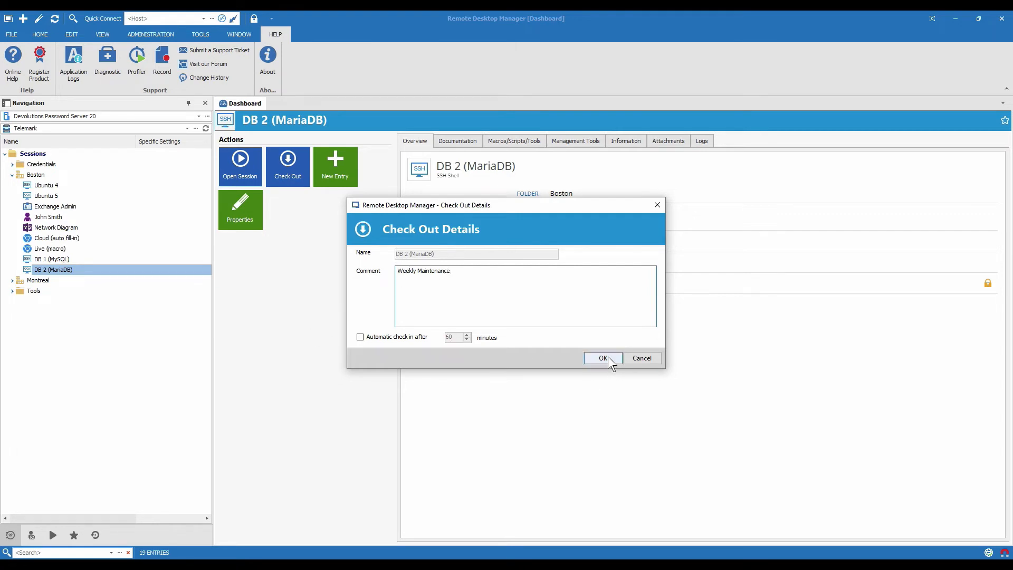
pyautogui.click(602, 358)
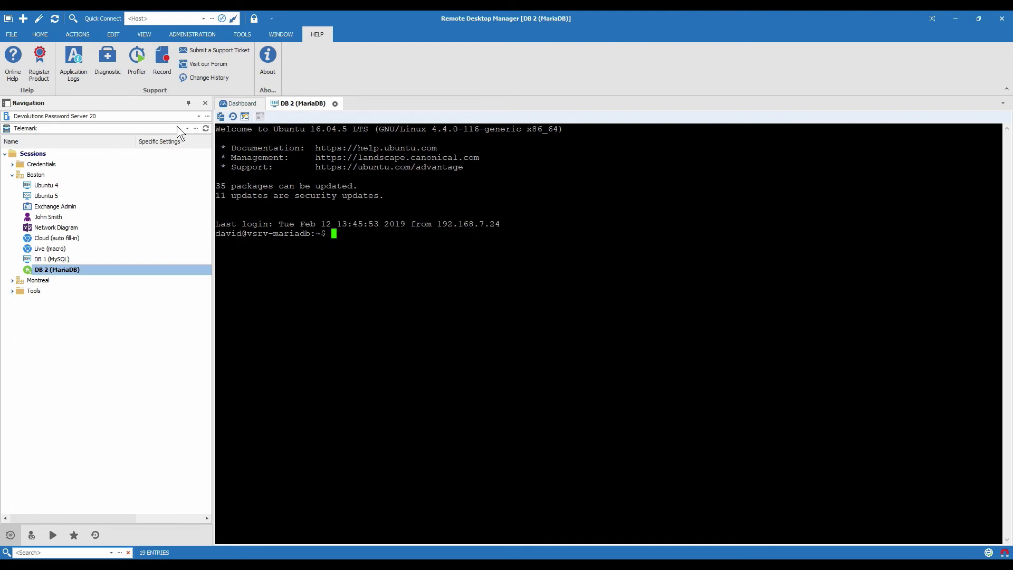
# - Verify DB 2 (MariaDB)'s checkout mode is Inherited, then close its session to check it in
pyautogui.click(241, 103)
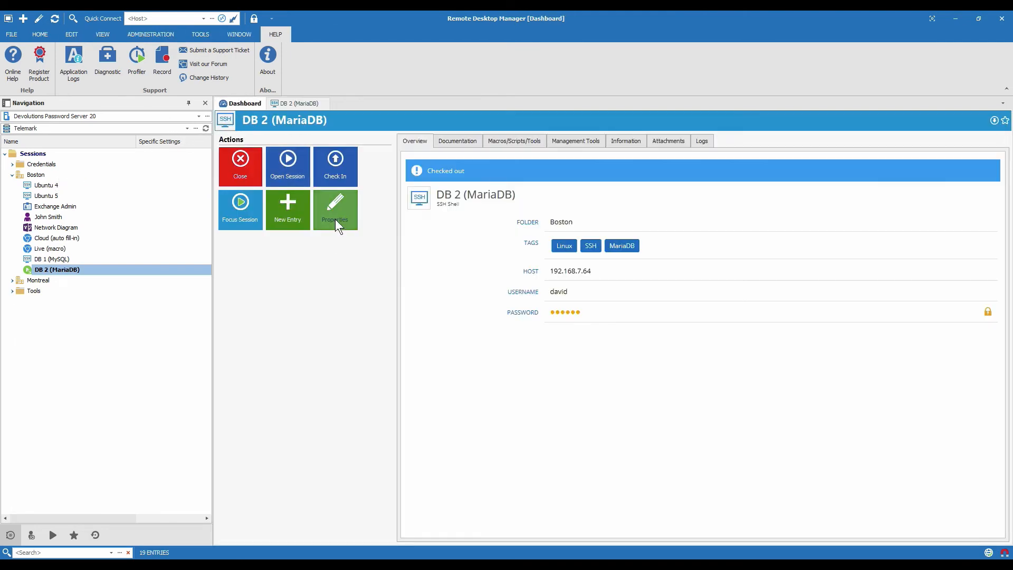
pyautogui.moveTo(336, 359)
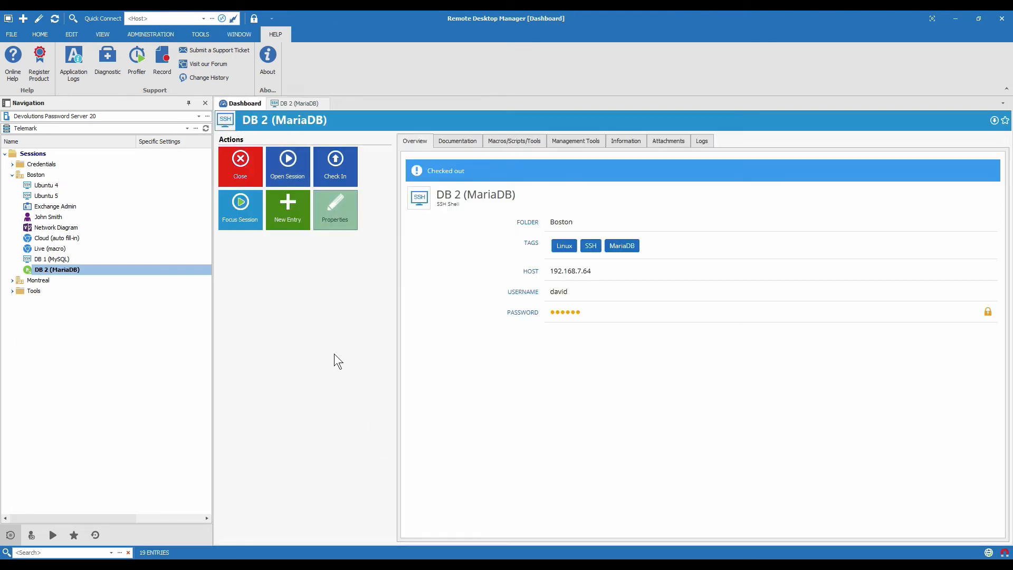
pyautogui.click(335, 209)
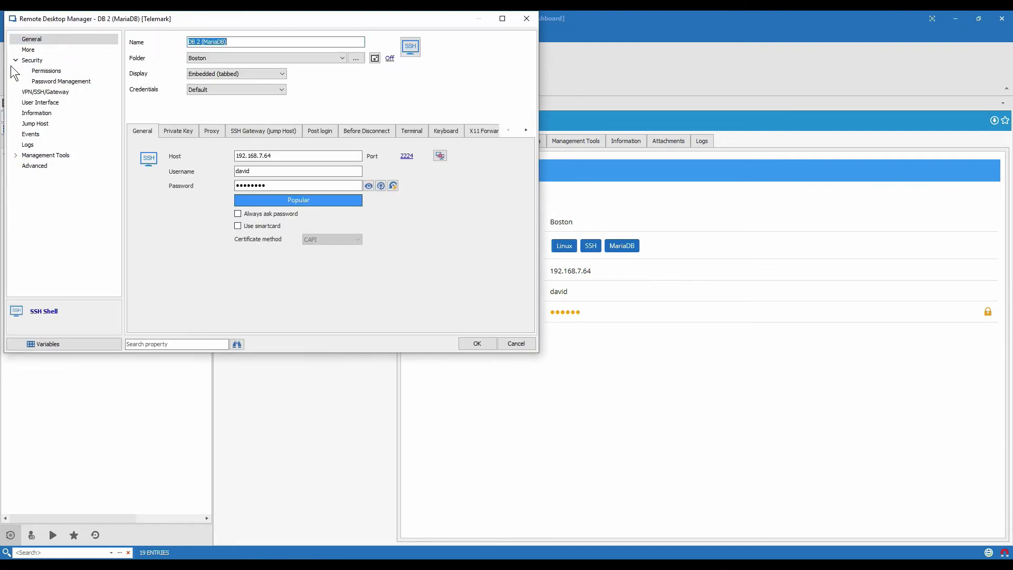
pyautogui.click(32, 61)
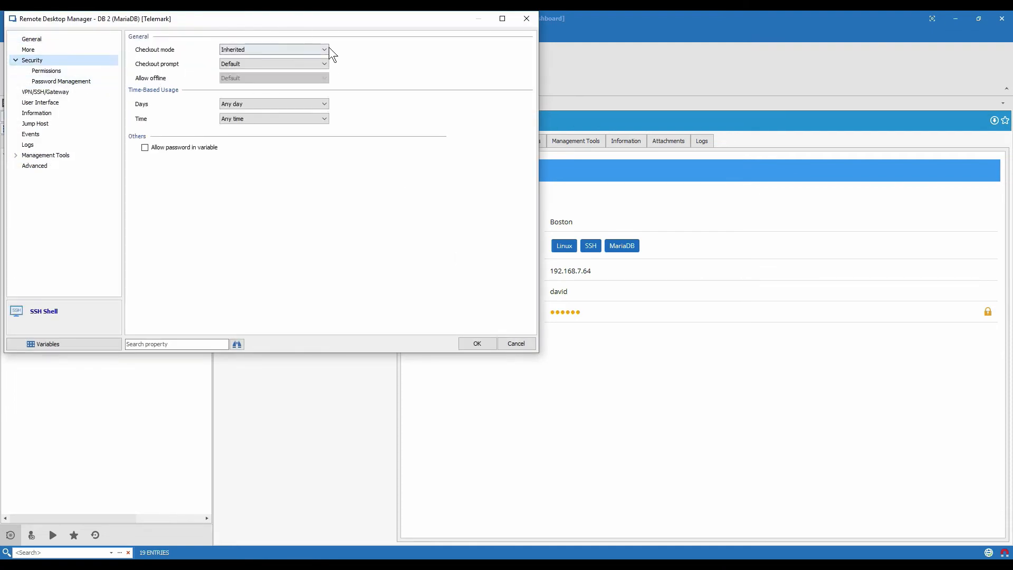
pyautogui.moveTo(363, 60)
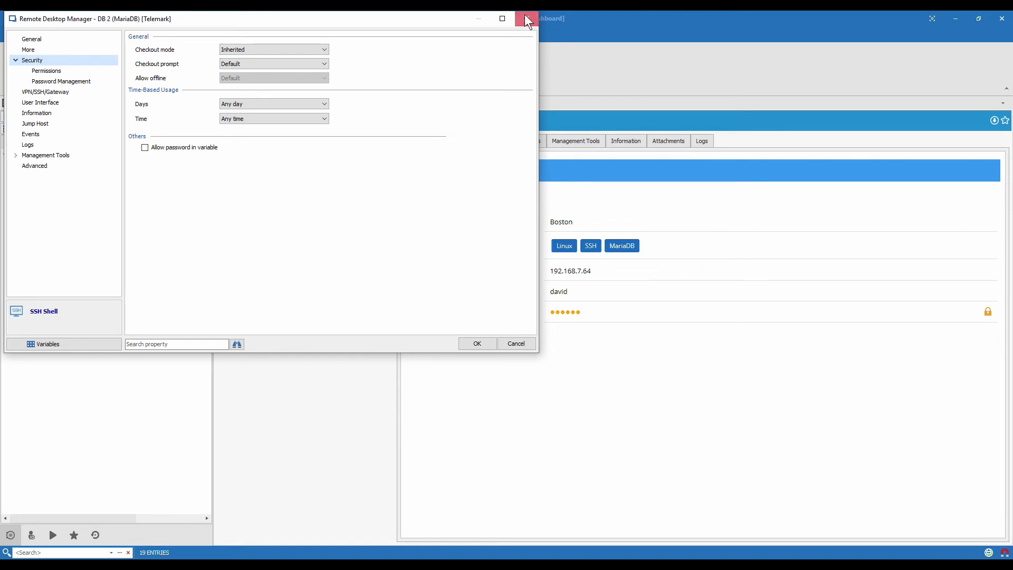
pyautogui.click(527, 18)
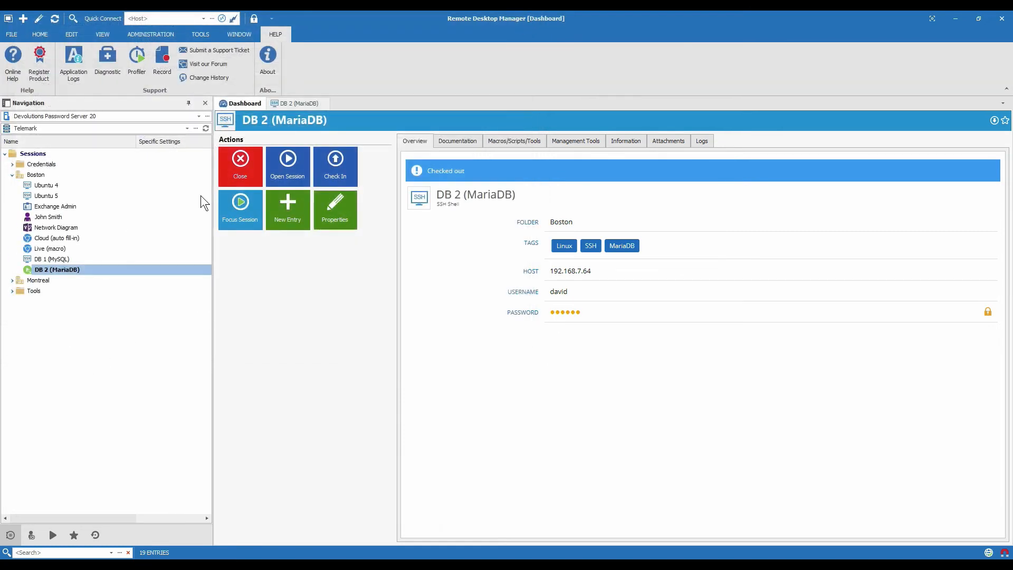
pyautogui.moveTo(240, 162)
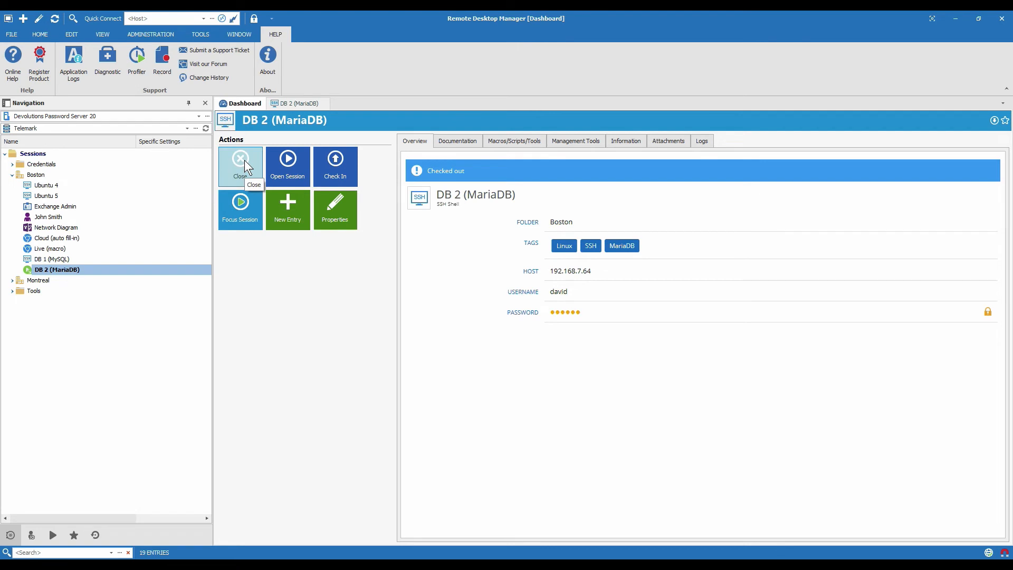
pyautogui.click(239, 166)
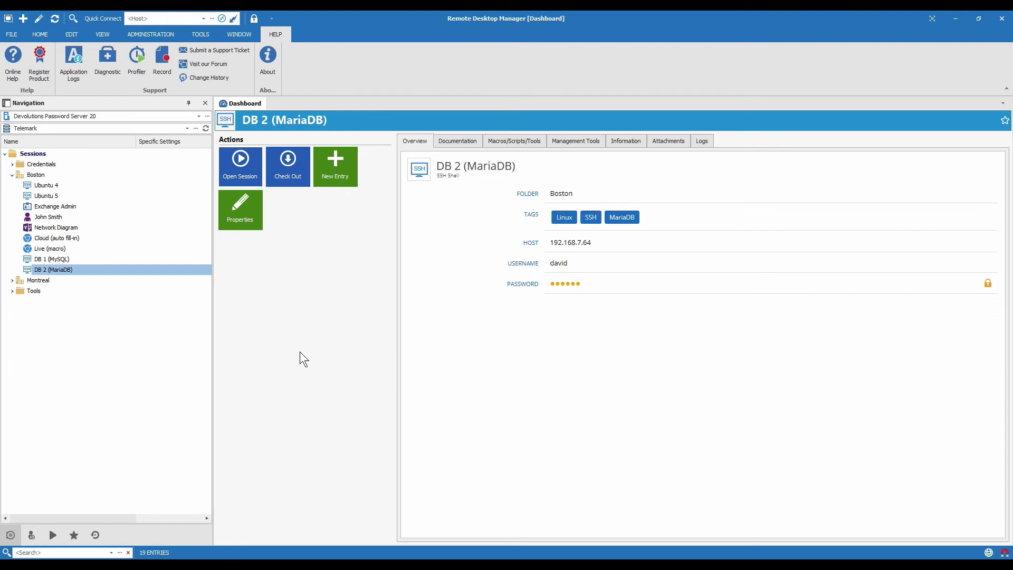
pyautogui.moveTo(297, 354)
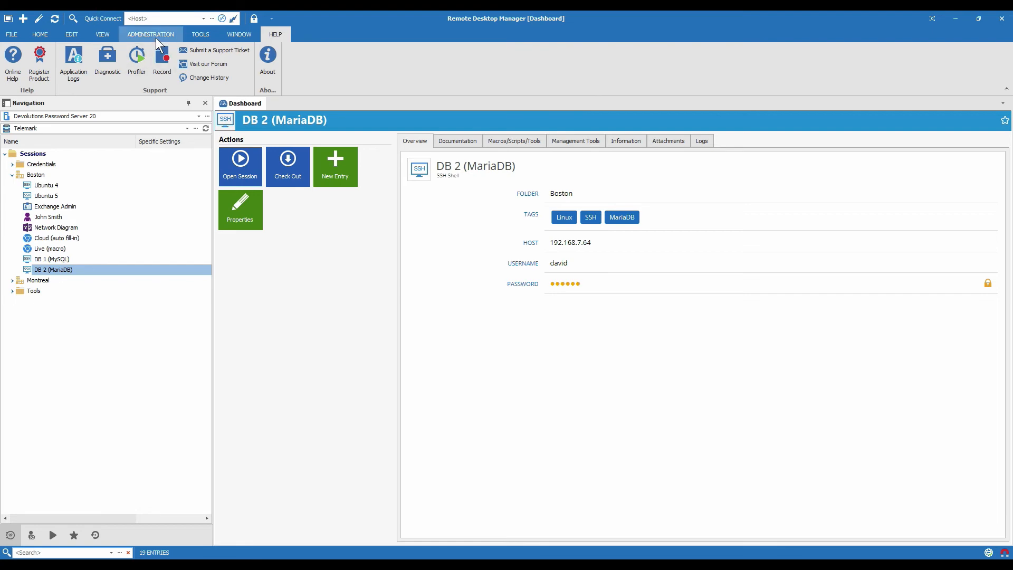
# - Generate the Activity Logs report from Administration > Reports showing DB 2's checkout events
pyautogui.click(150, 35)
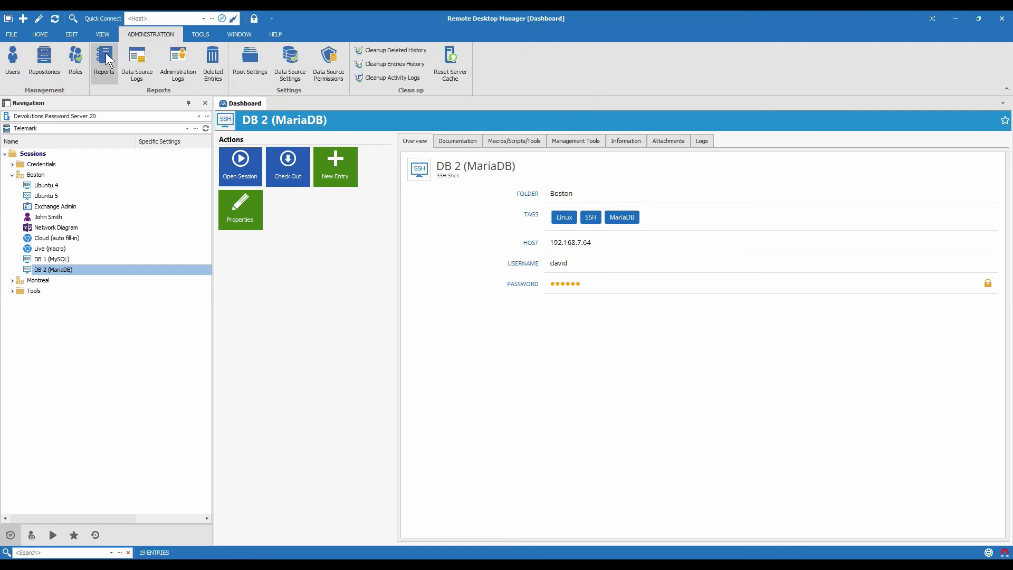
pyautogui.click(104, 61)
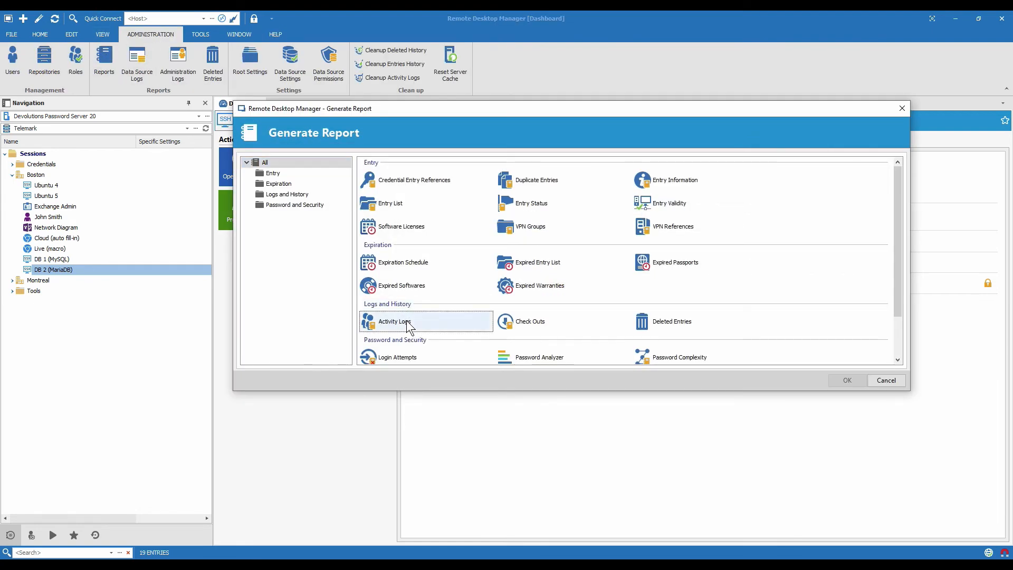
pyautogui.moveTo(404, 324)
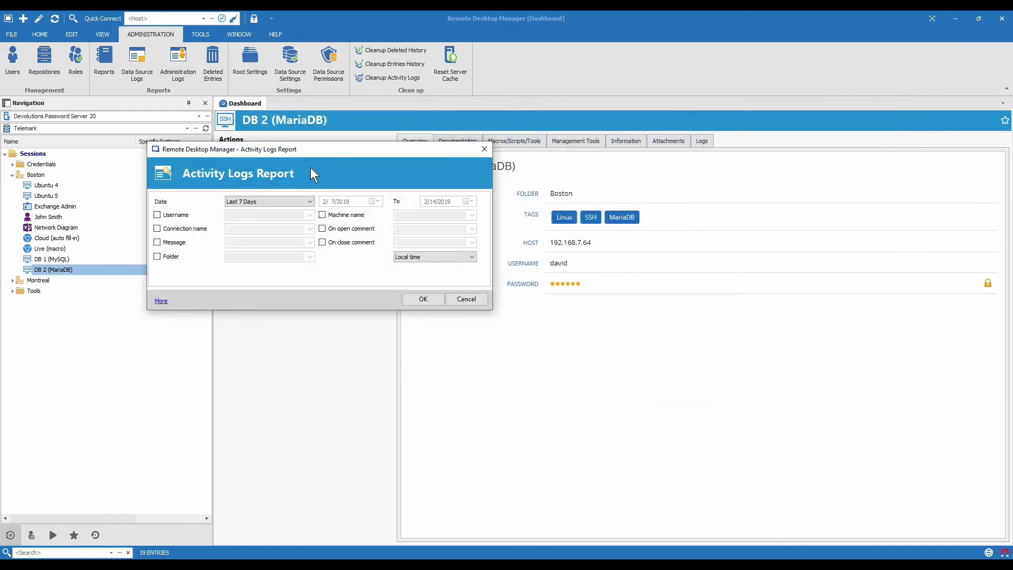
pyautogui.click(422, 299)
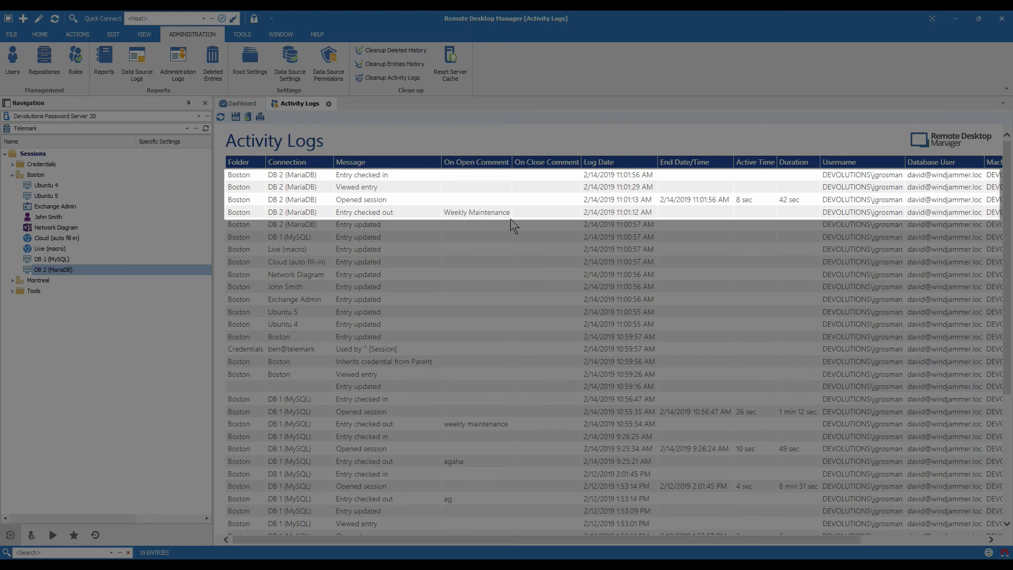
pyautogui.moveTo(670, 184)
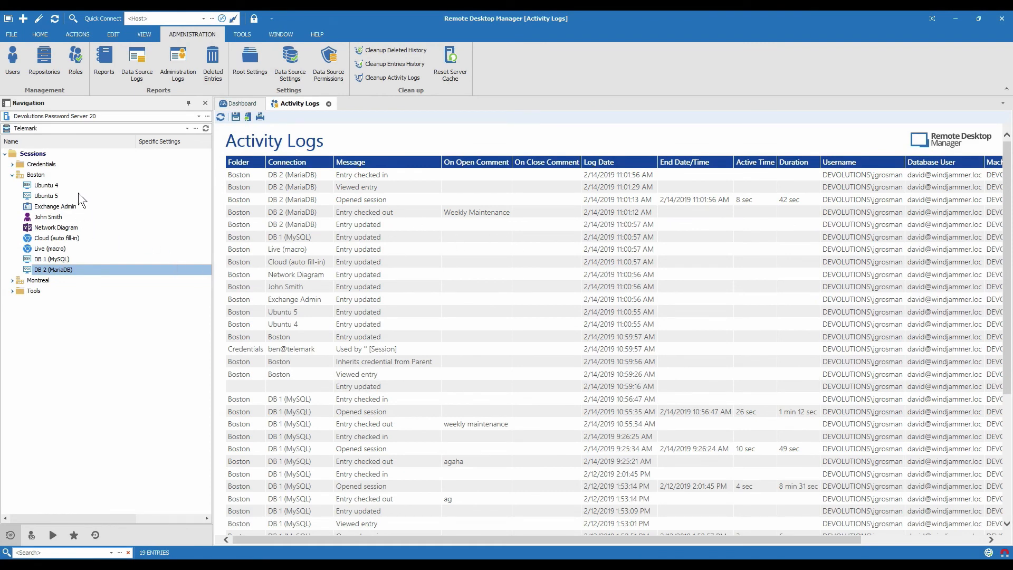
# - Return to the Sessions root folder dashboard after reviewing the log
pyautogui.click(32, 153)
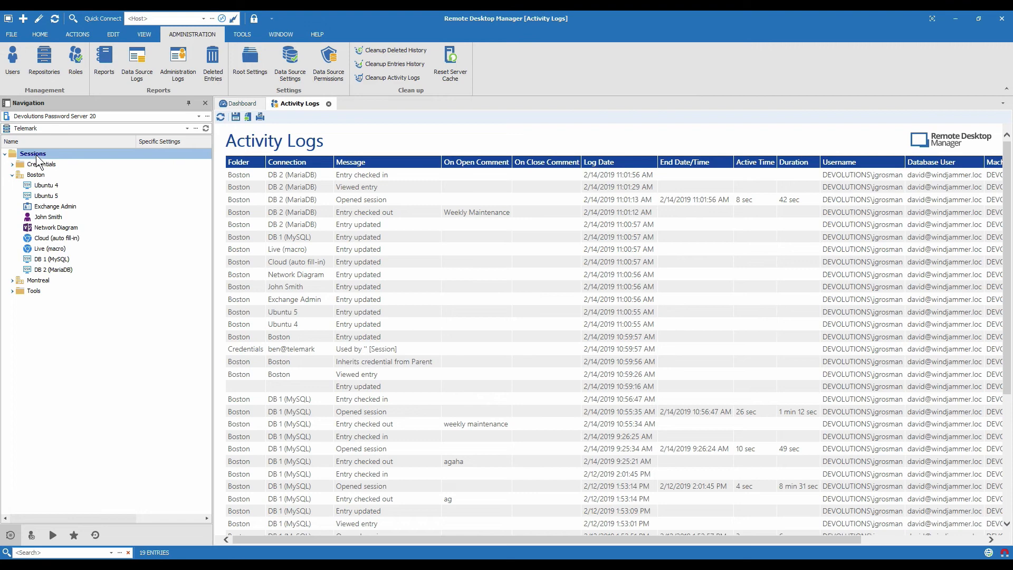
pyautogui.click(242, 103)
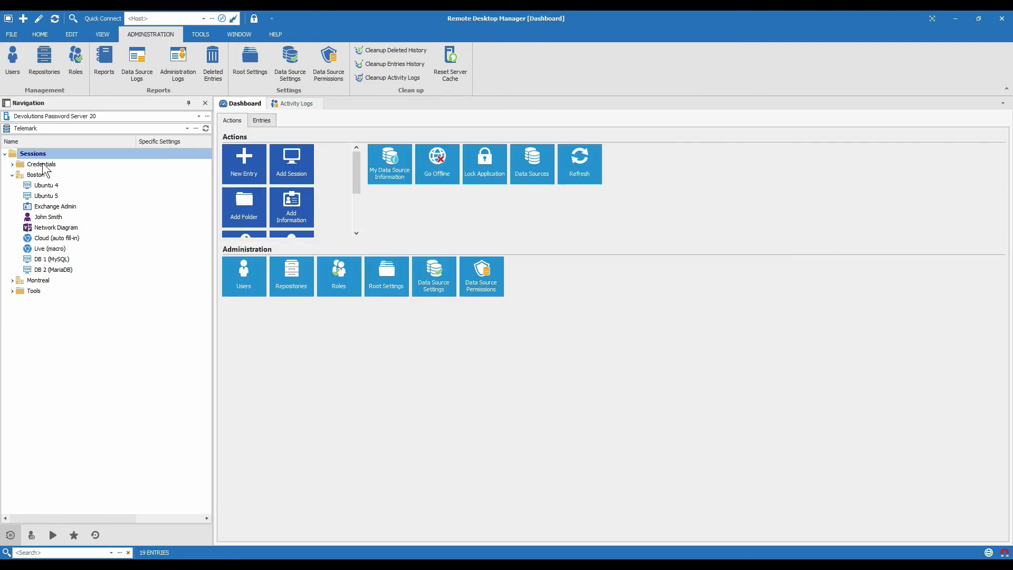
# - View Ubuntu 4's security properties showing its checkout mode as Inherited
pyautogui.click(46, 185)
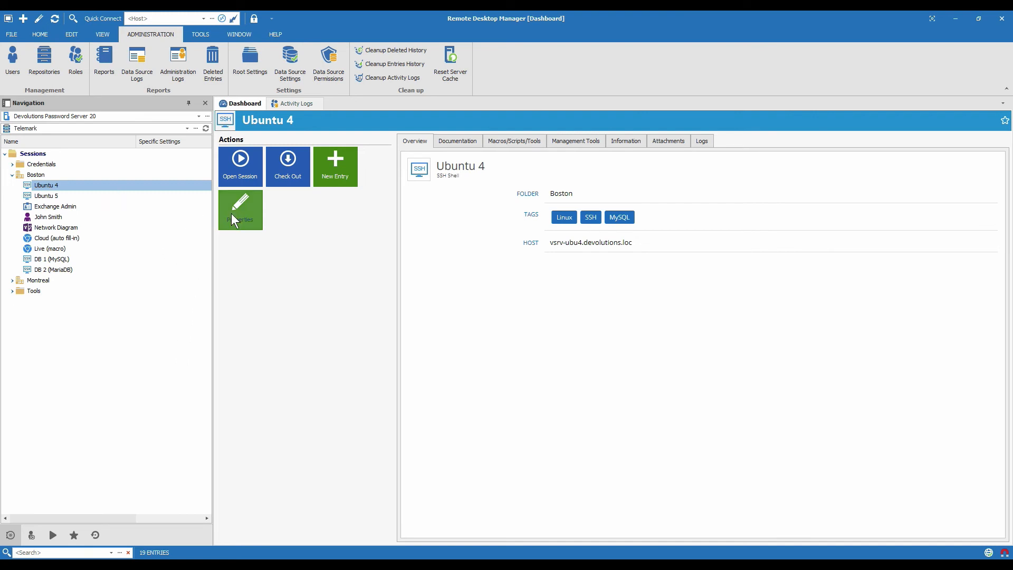
pyautogui.moveTo(241, 209)
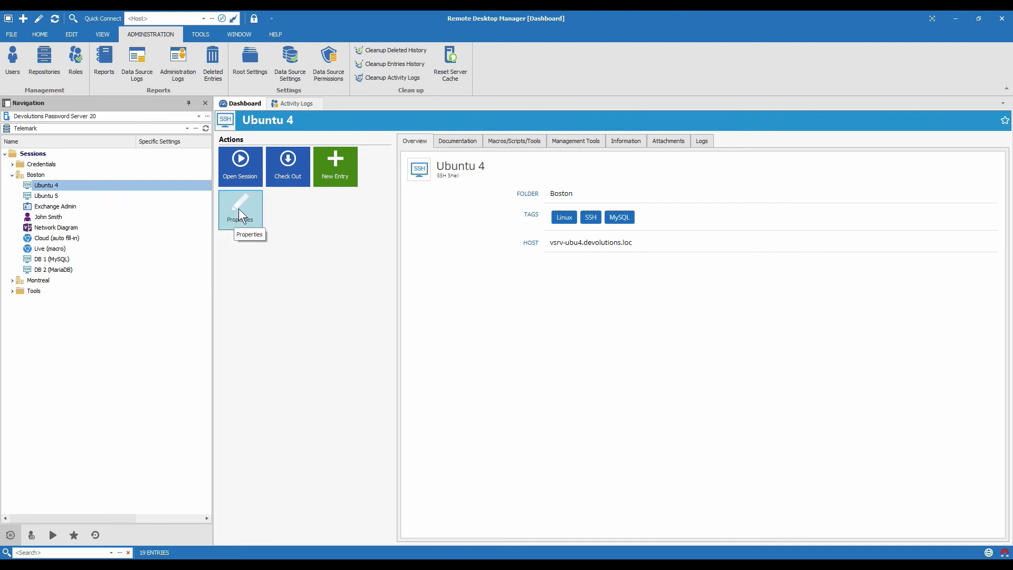
pyautogui.click(239, 209)
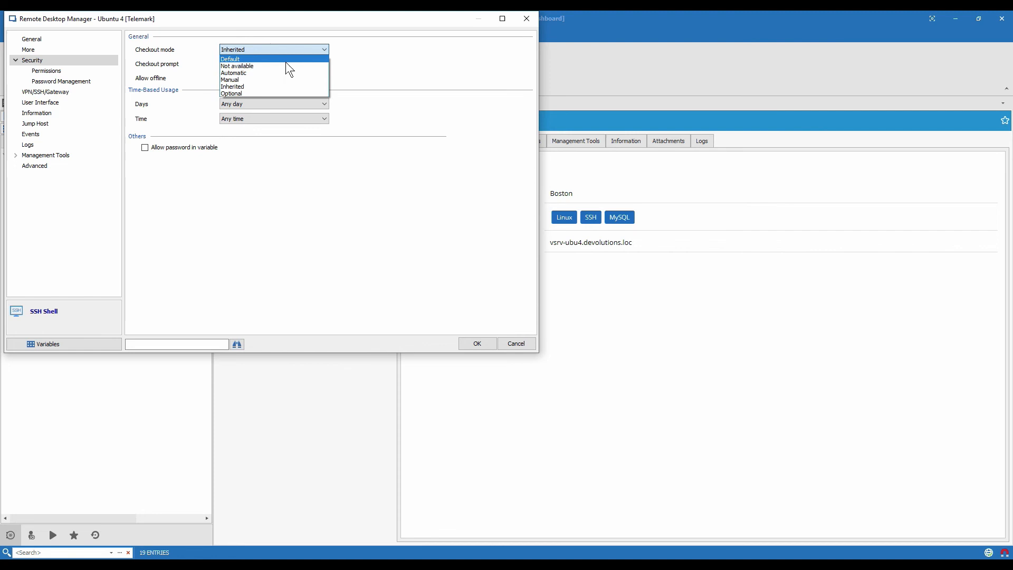
pyautogui.moveTo(273, 65)
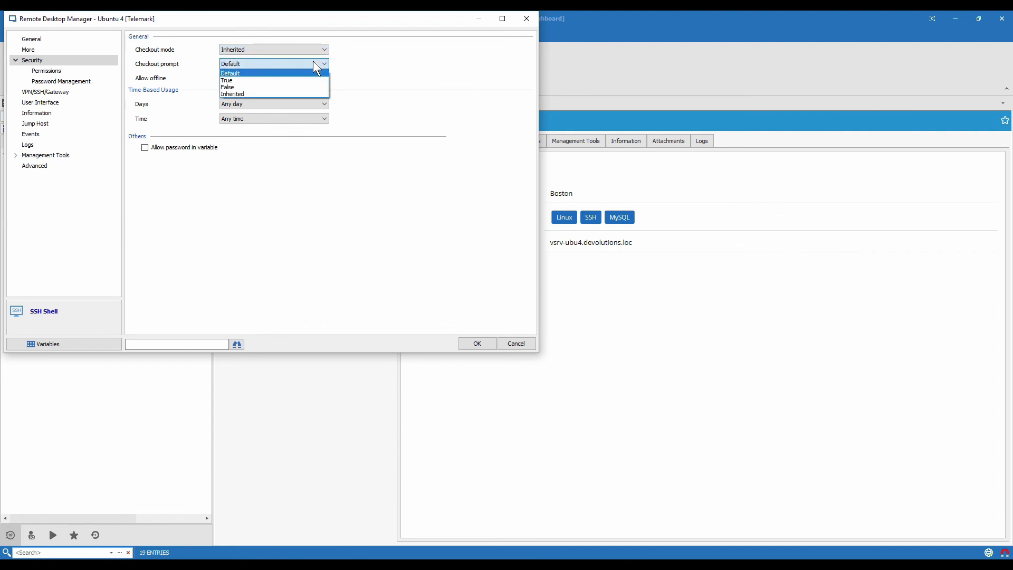
pyautogui.moveTo(348, 70)
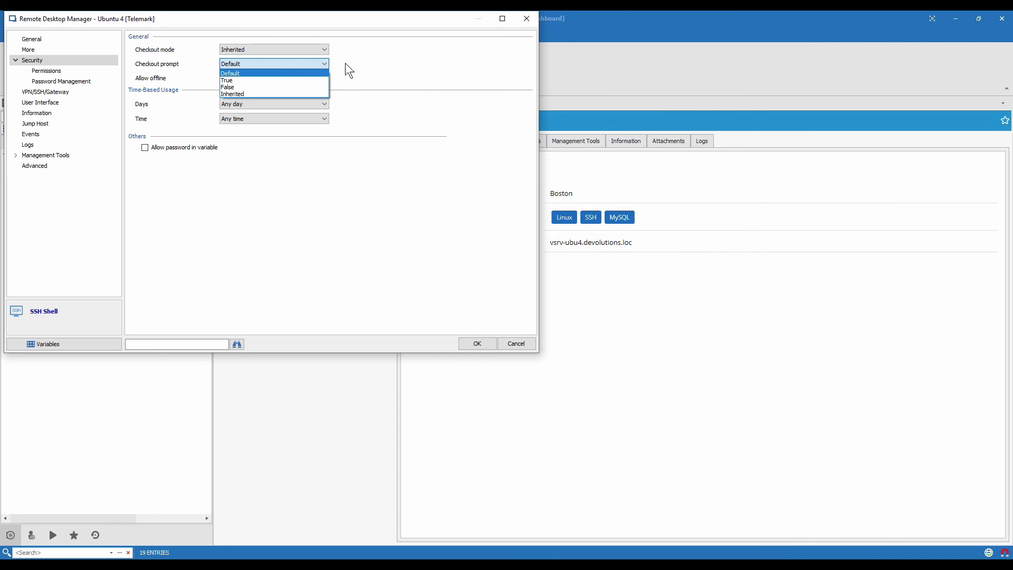
pyautogui.moveTo(379, 72)
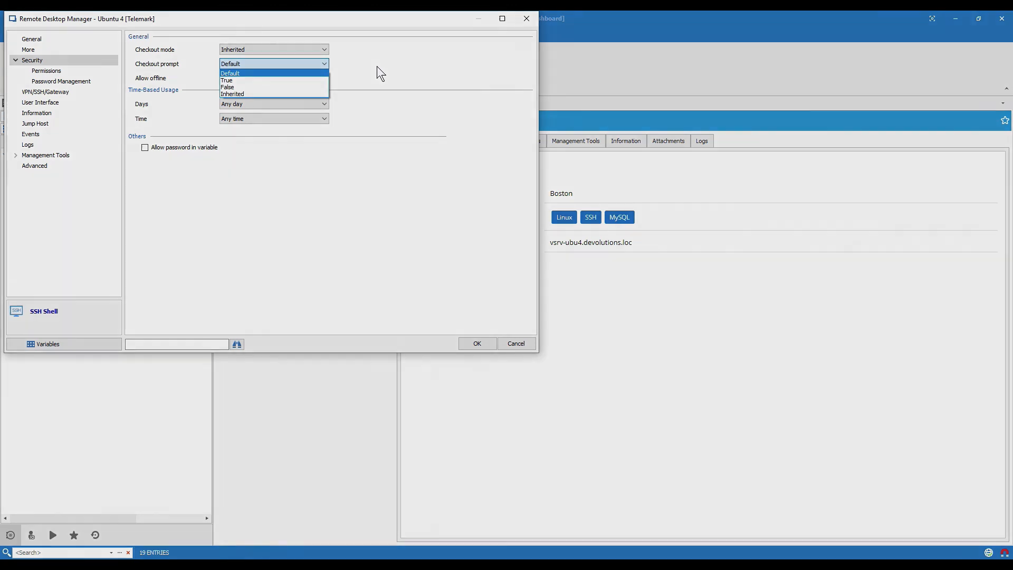